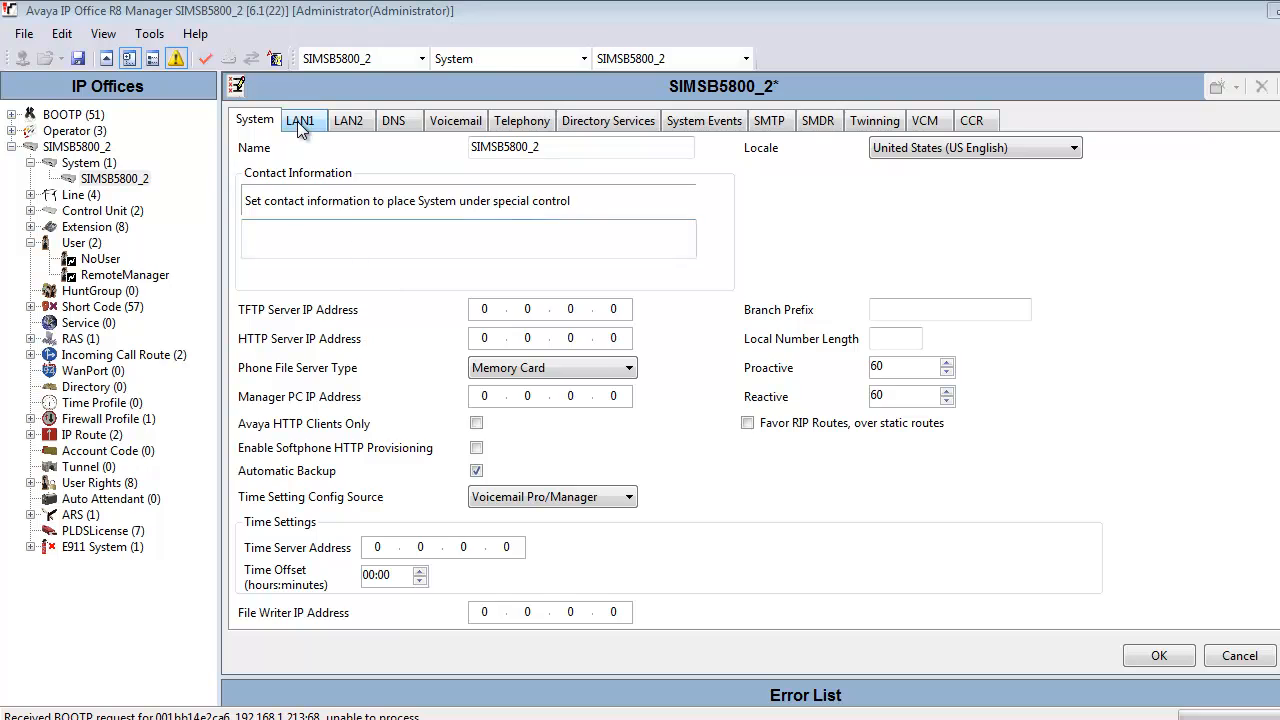
- Set HTTP Server IP Address to 192.168.129.34, keep Memory Card as phone file server, and apply
left_click(301, 120)
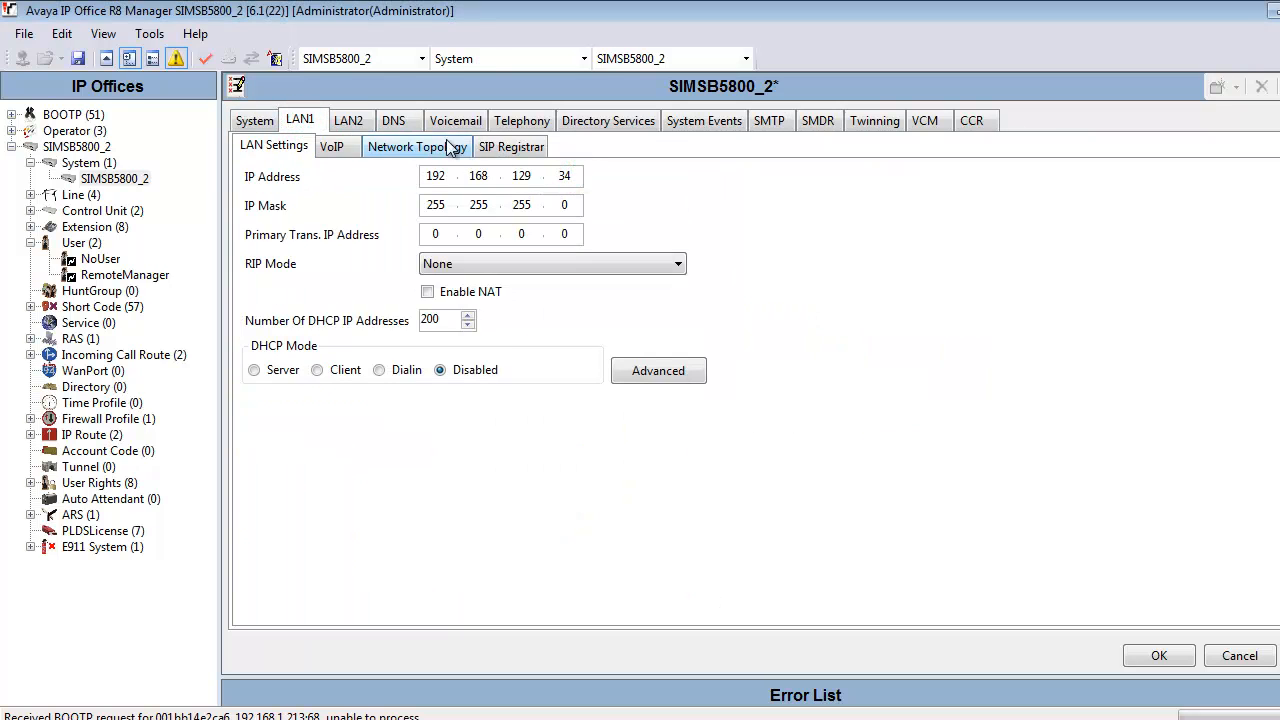
left_click(254, 120)
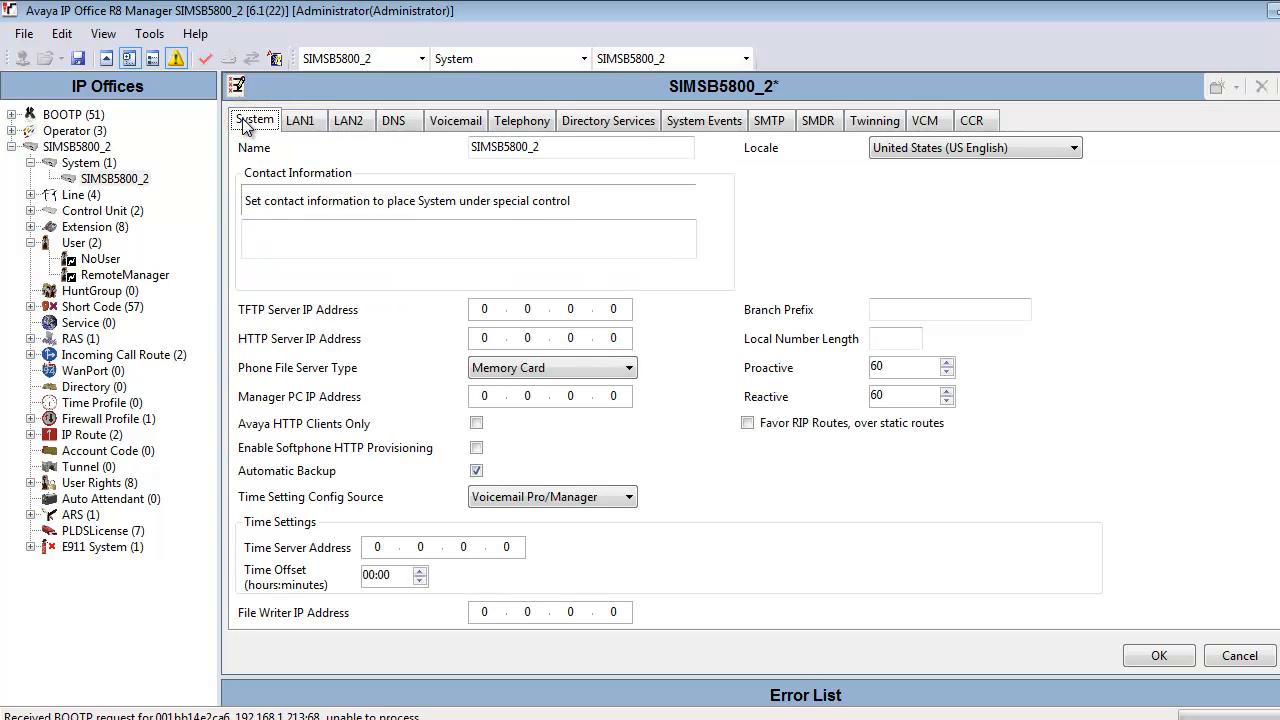
left_click(484, 338)
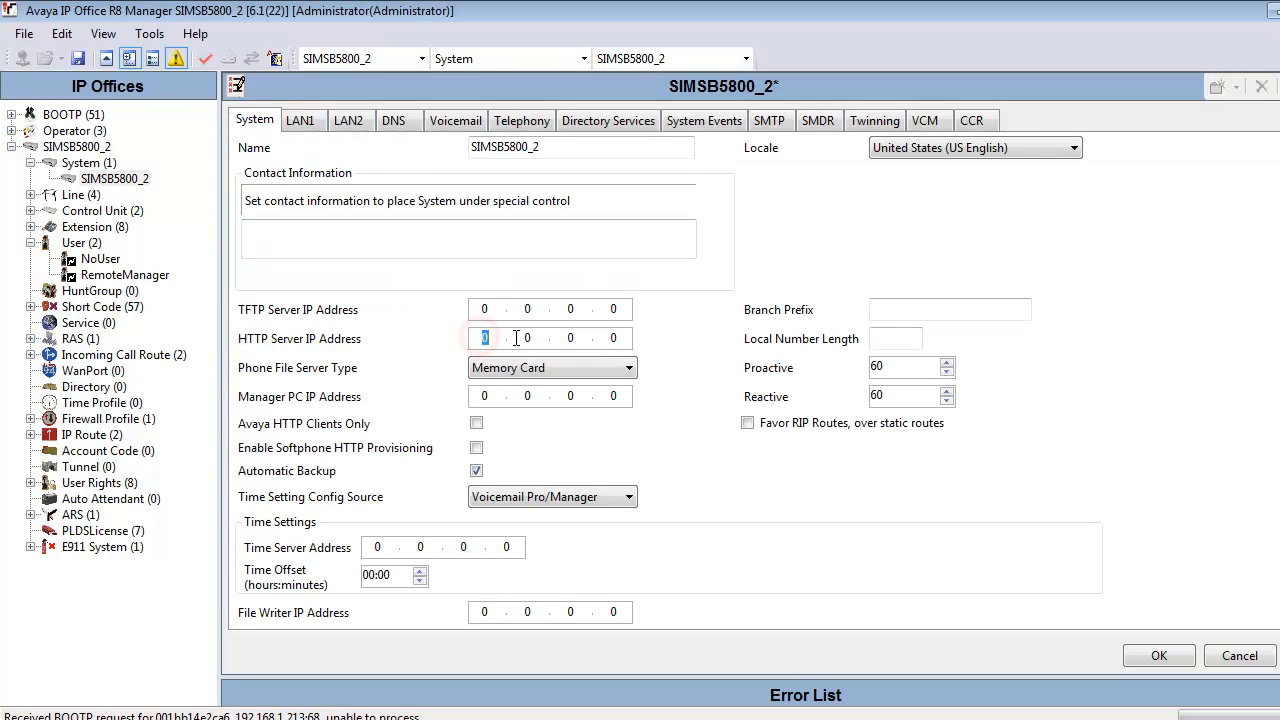
type("192.")
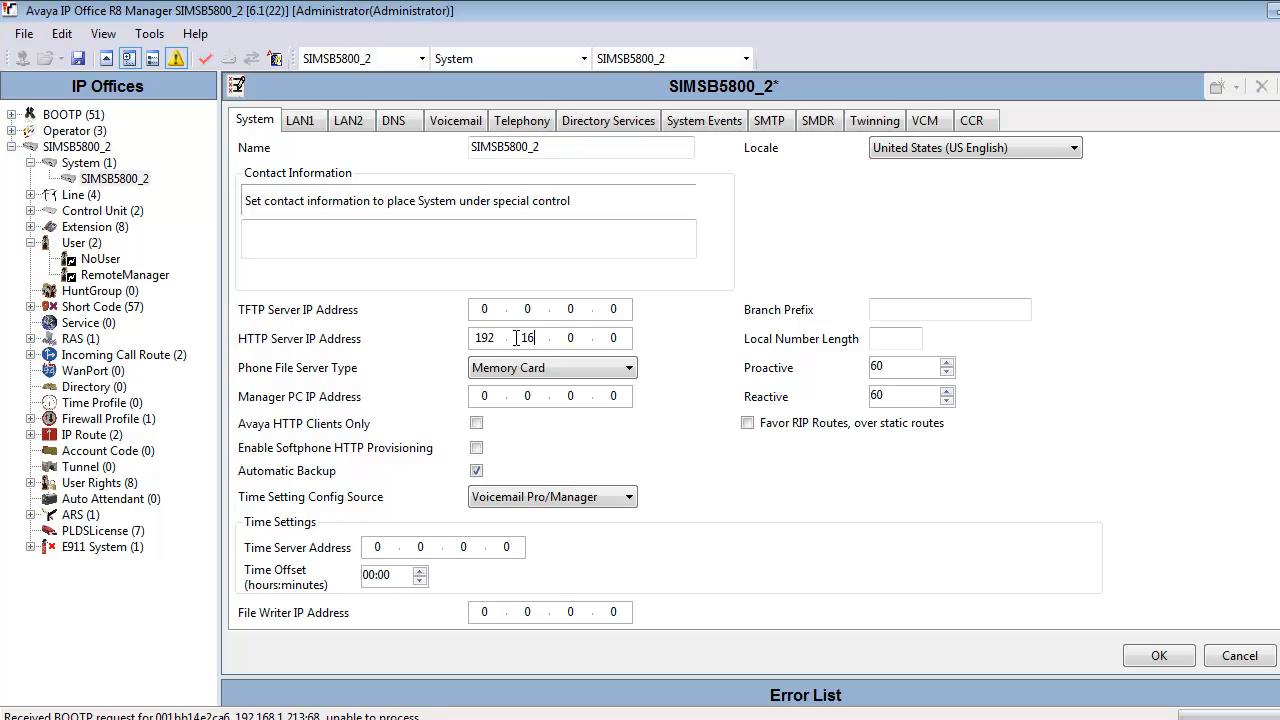
type("168")
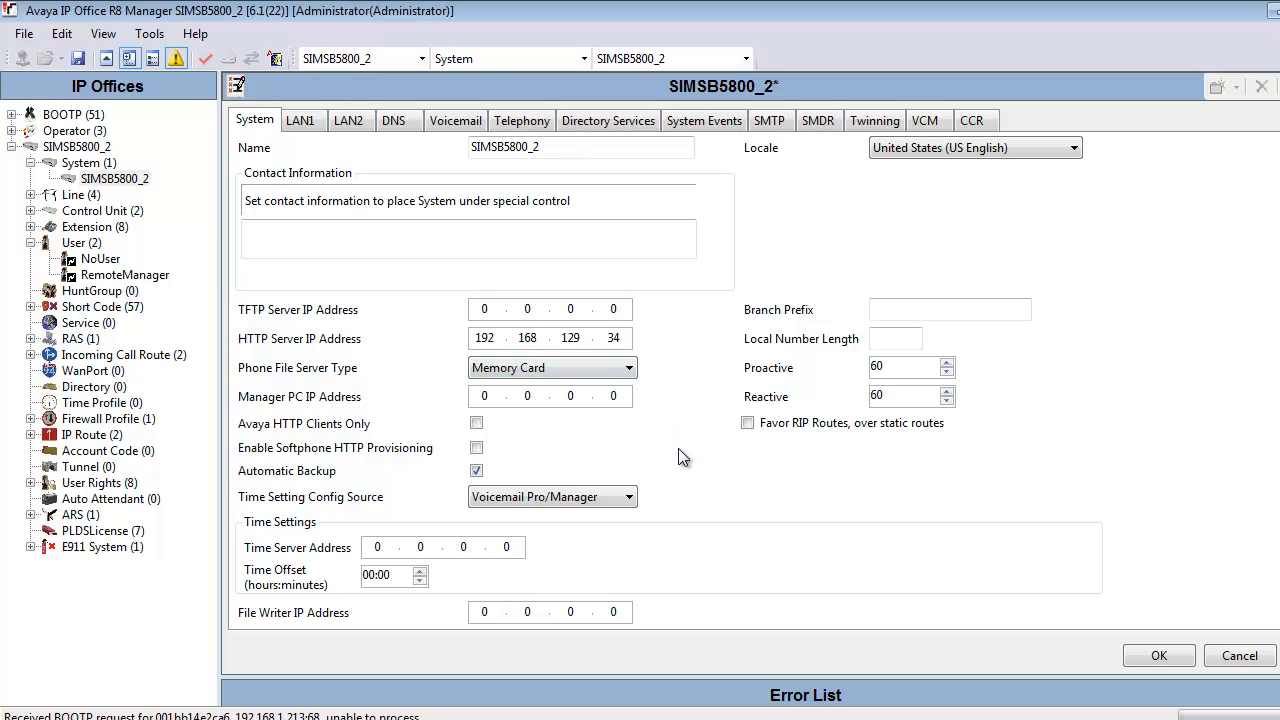
left_click(629, 367)
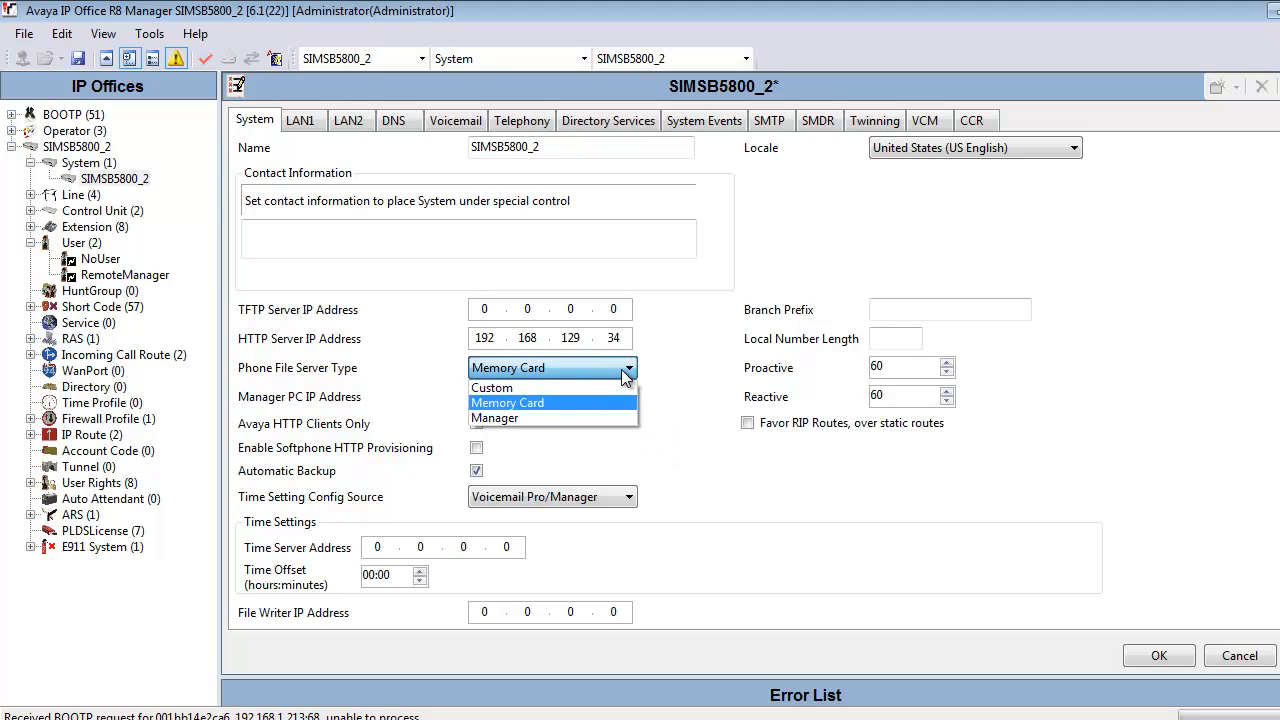
left_click(507, 402)
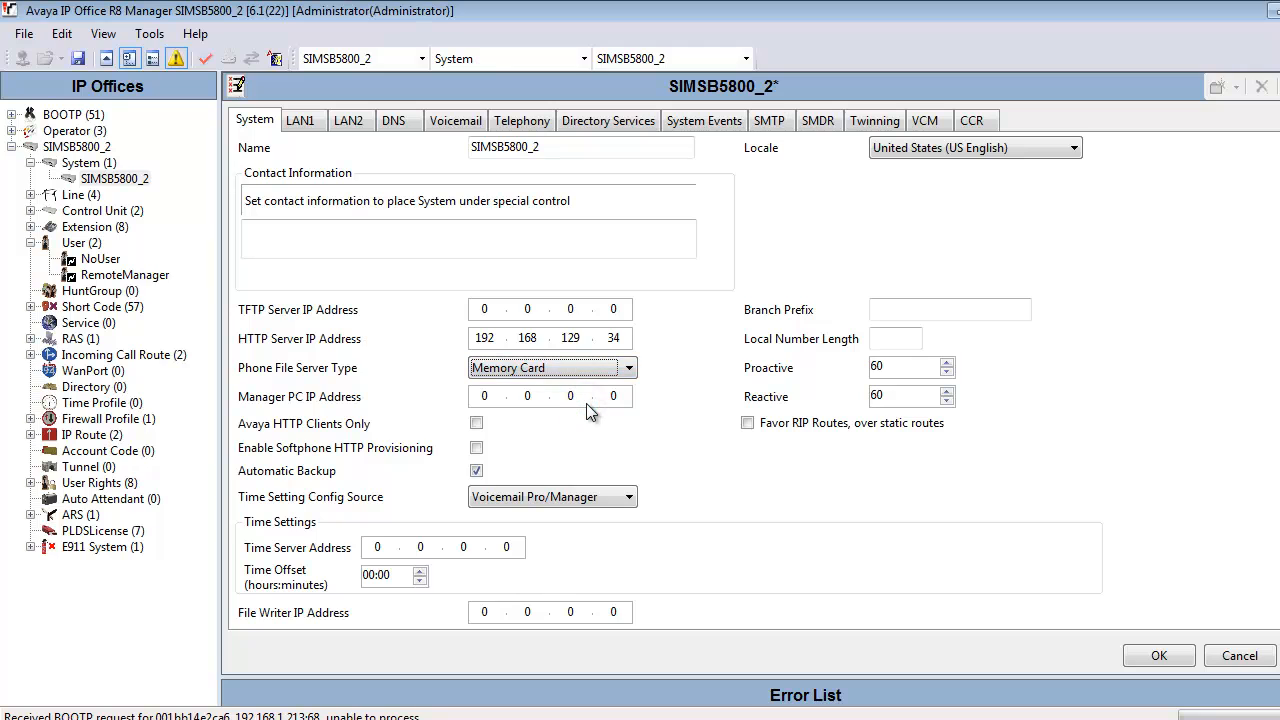
mouse_move(1123, 617)
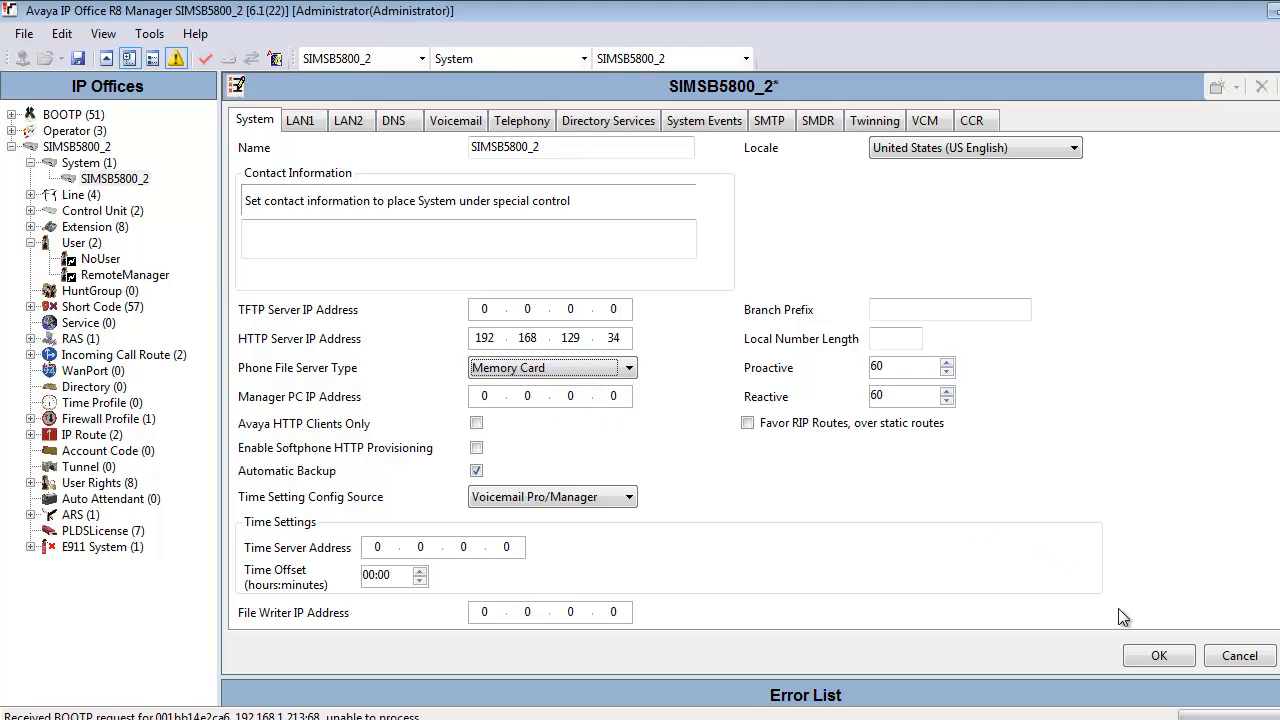
left_click(1158, 655)
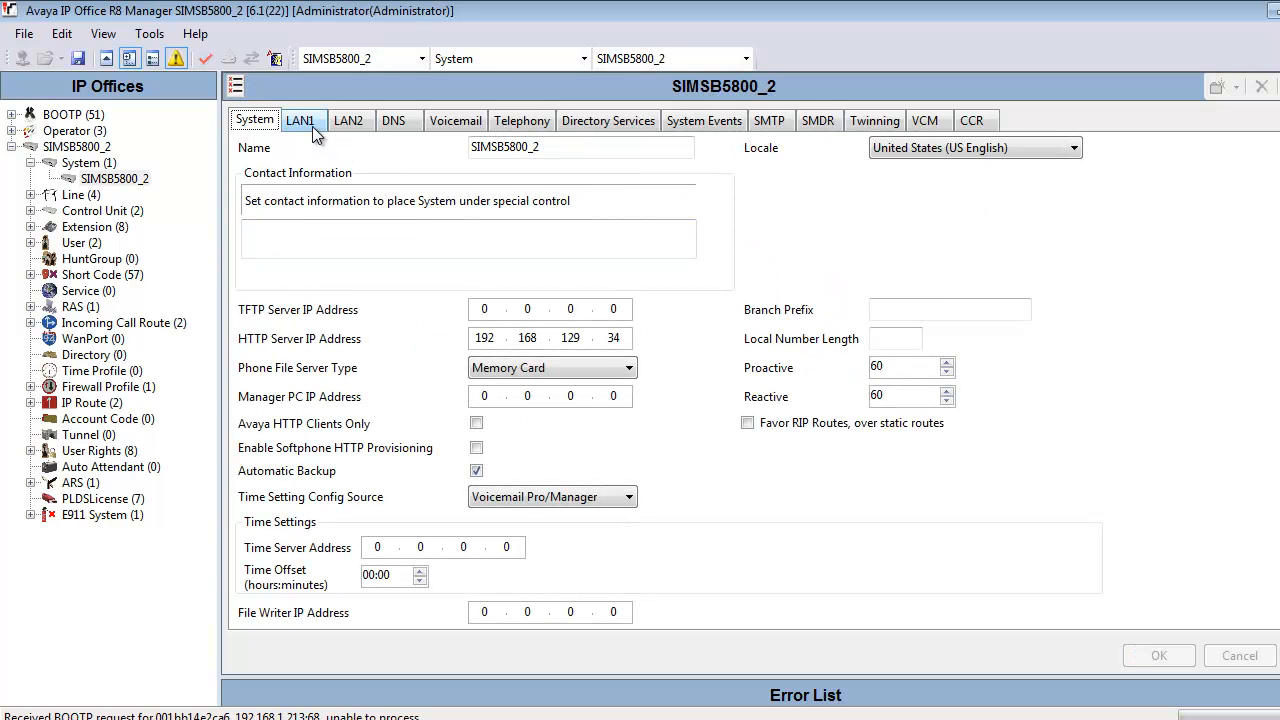
- Set LAN1 to DHCP Server mode with 50 DHCP IP addresses and view its advanced pool settings
left_click(301, 120)
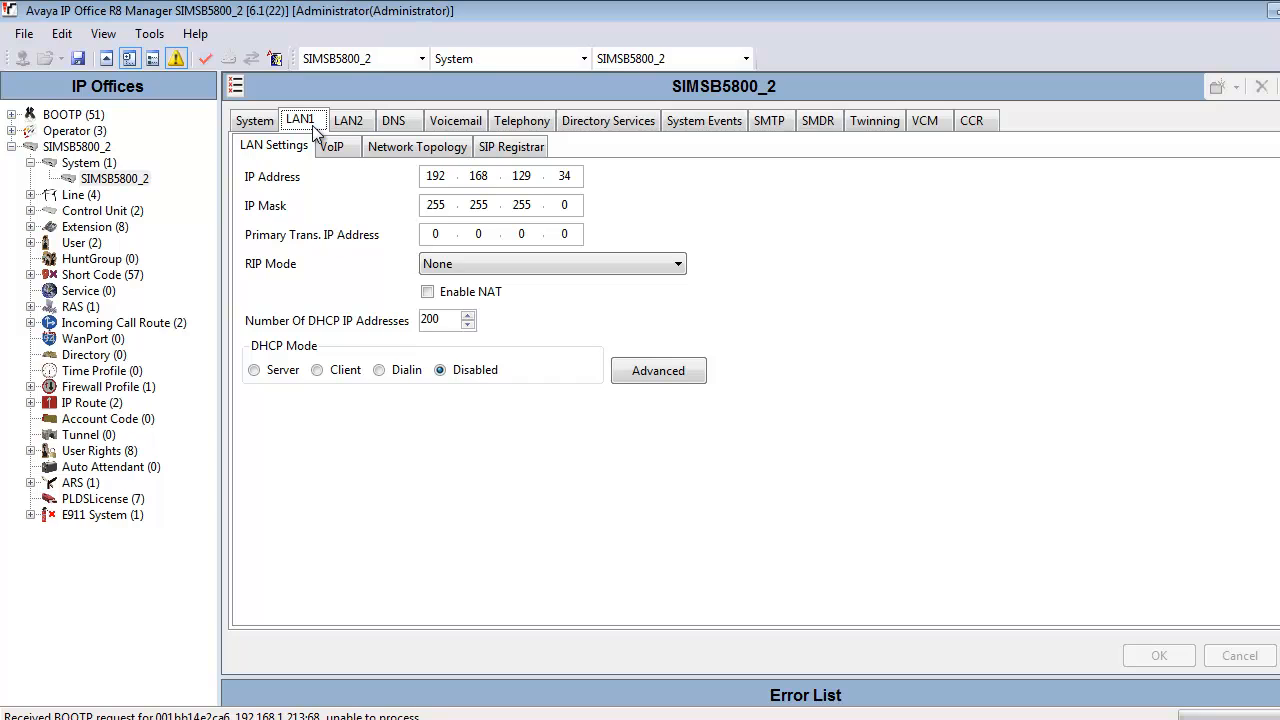
mouse_move(462, 186)
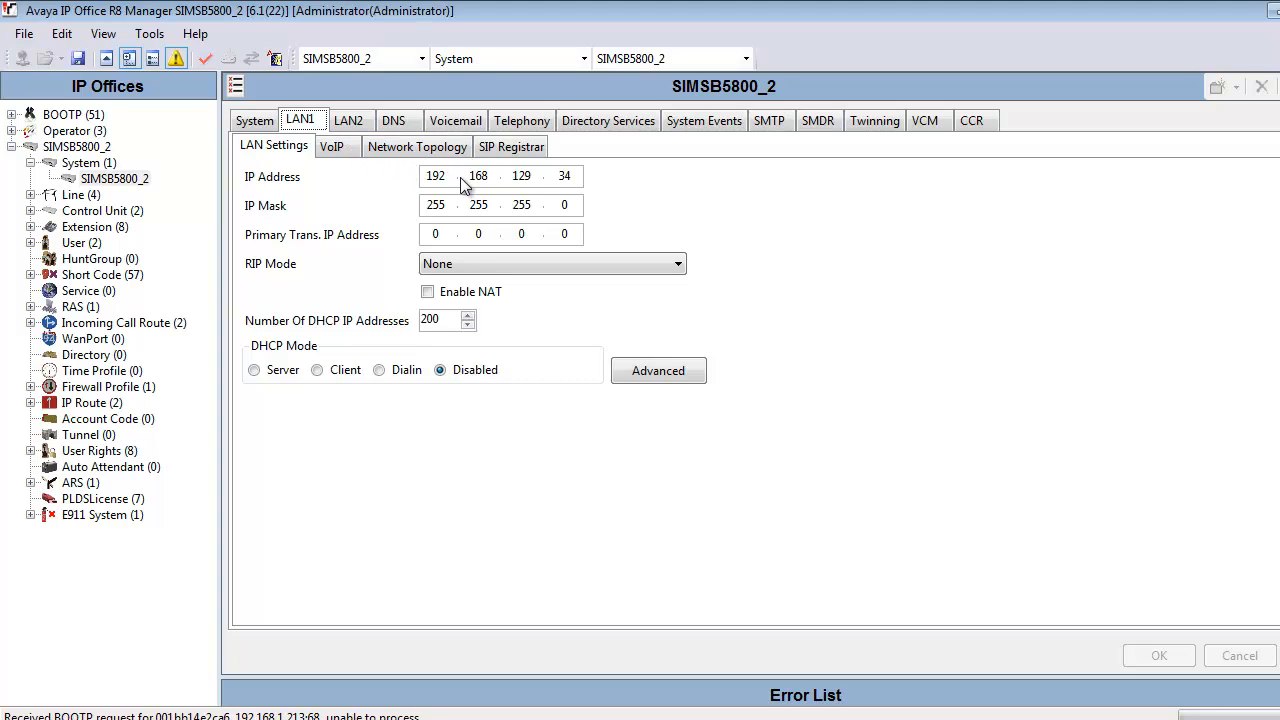
triple_click(440, 319)
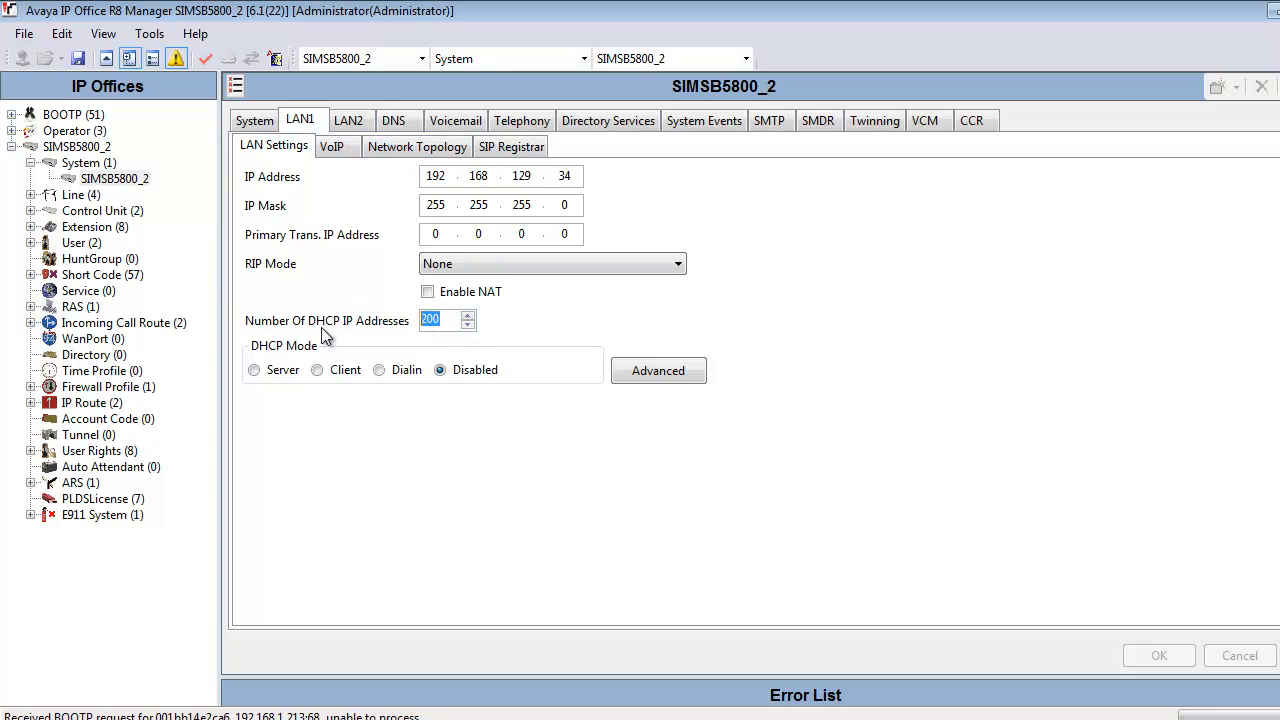
type("50")
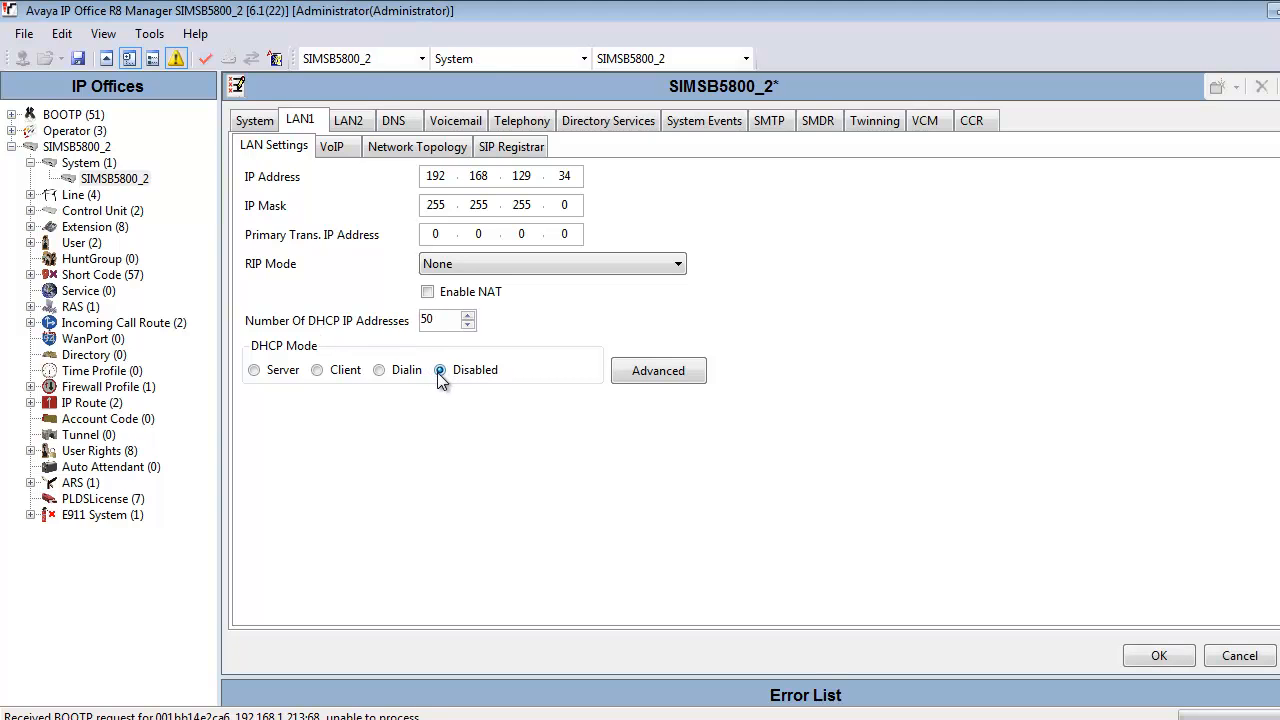
left_click(254, 369)
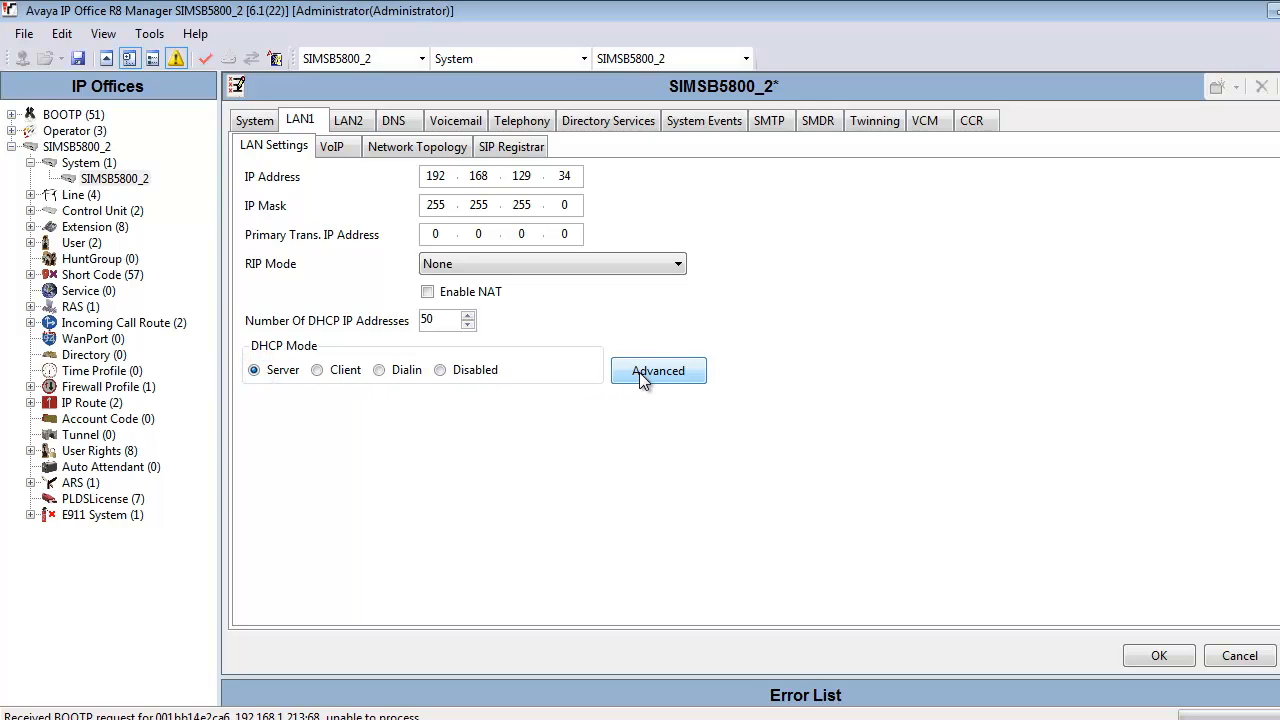
left_click(658, 370)
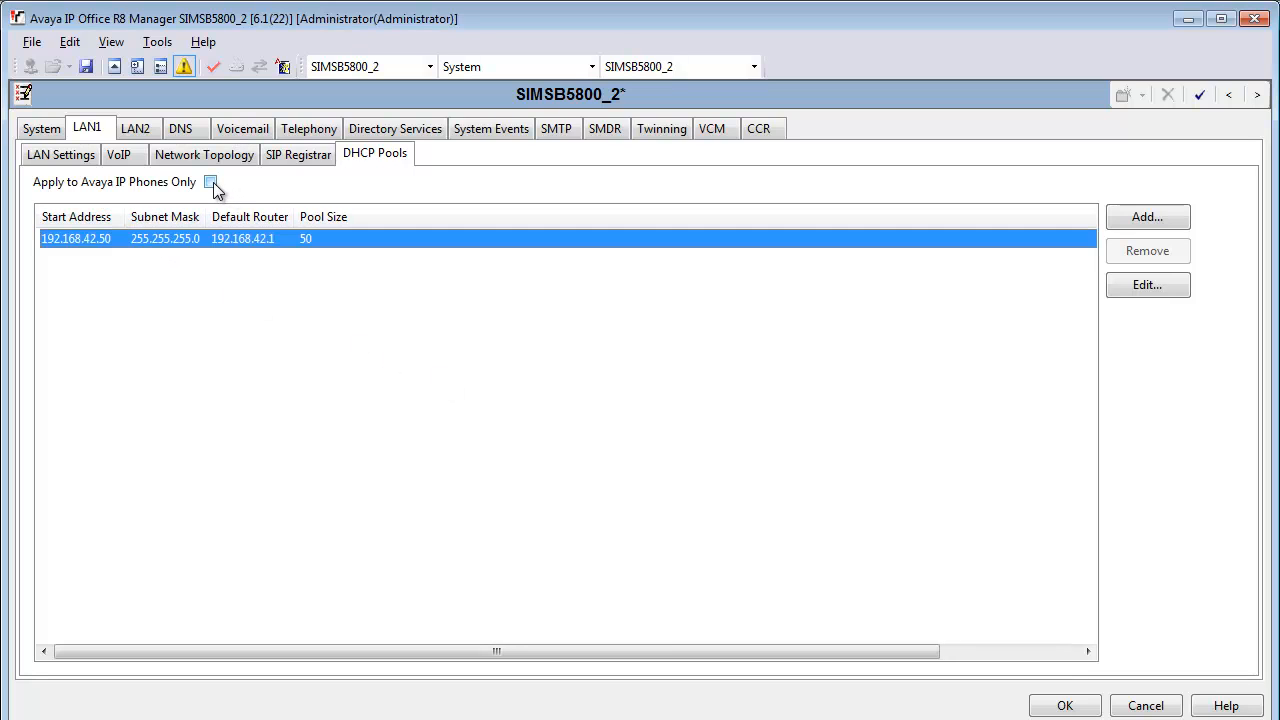
- Limit DHCP to Avaya IP phones only and confirm the 192.168.42.50 pool of size 50
left_click(210, 181)
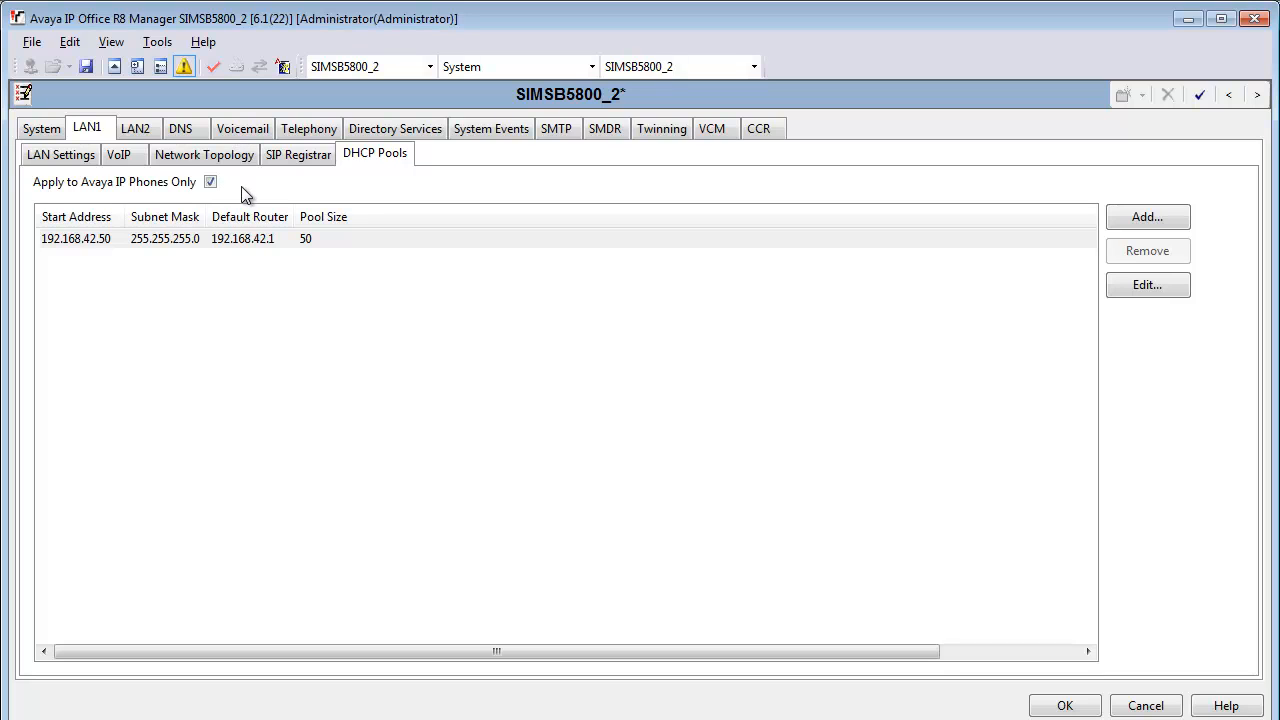
double_click(285, 238)
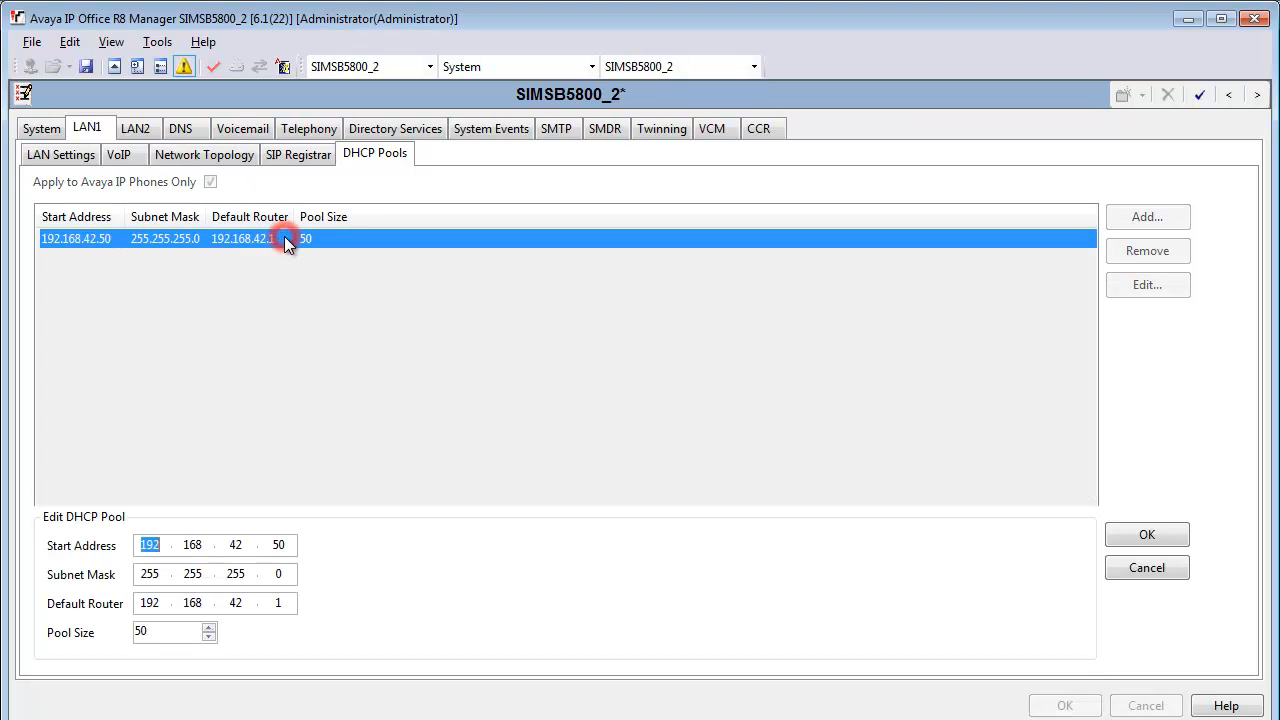
mouse_move(228, 502)
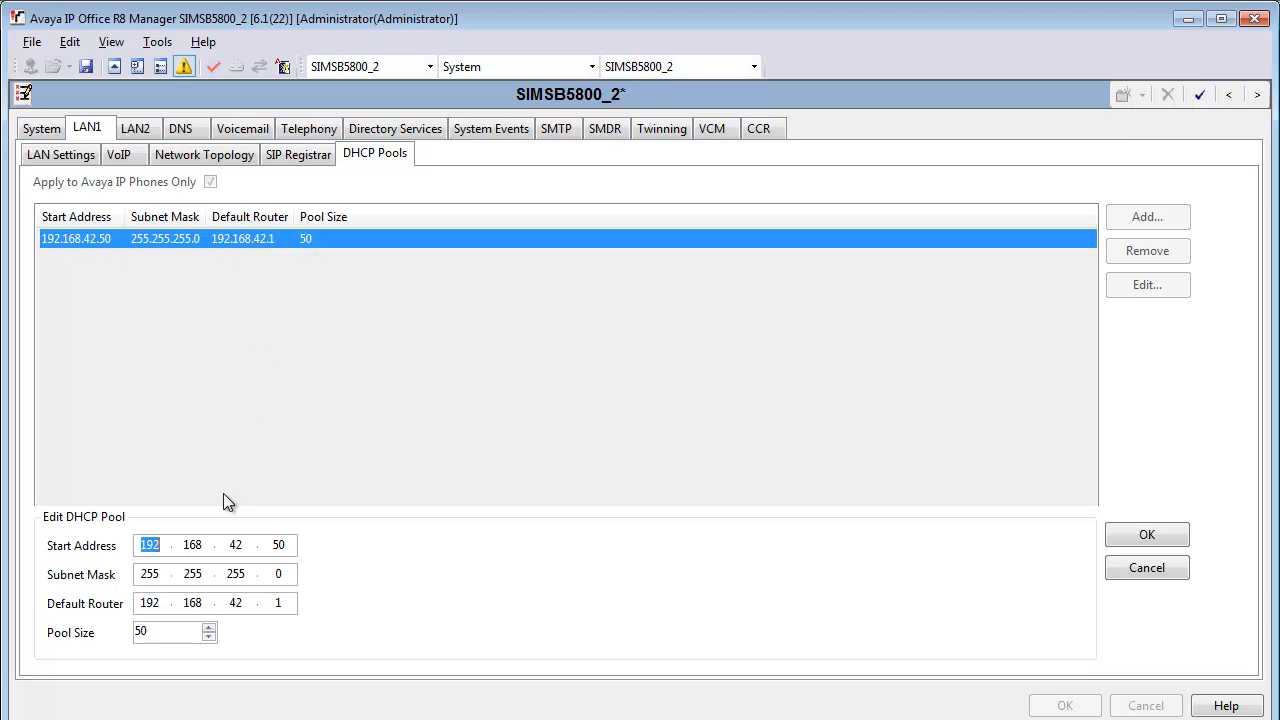
left_click(192, 545)
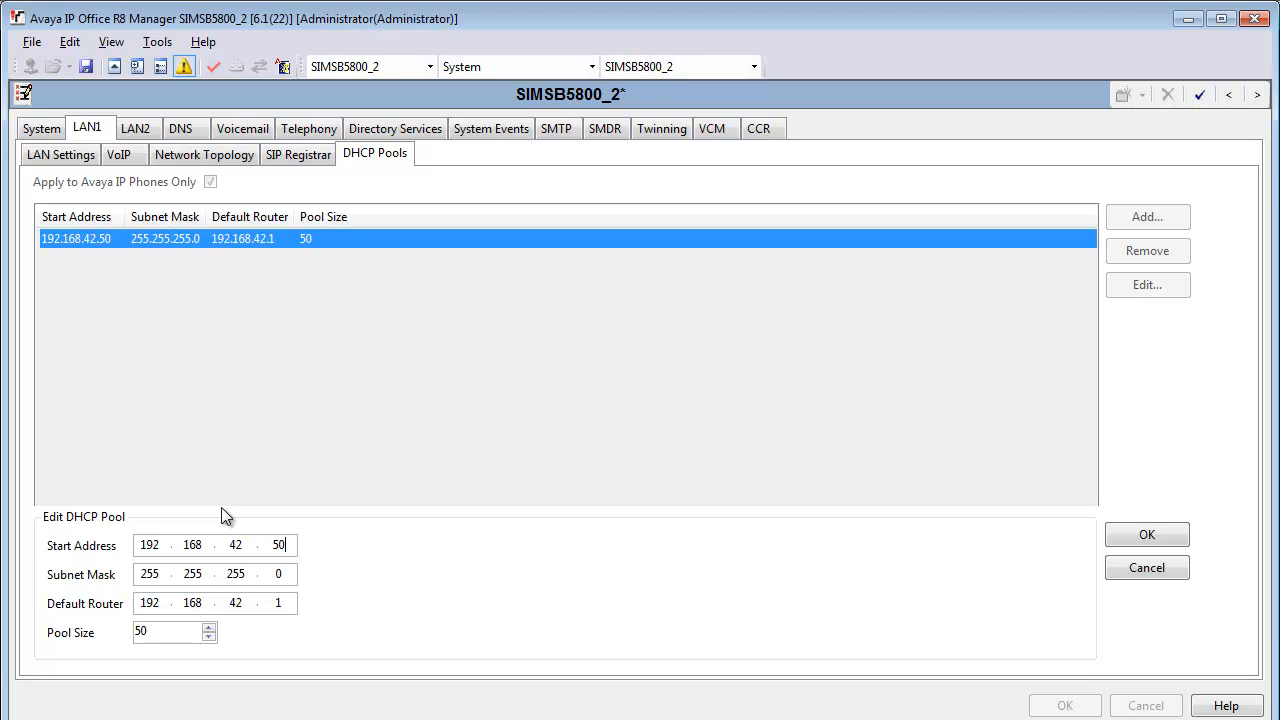
triple_click(235, 573)
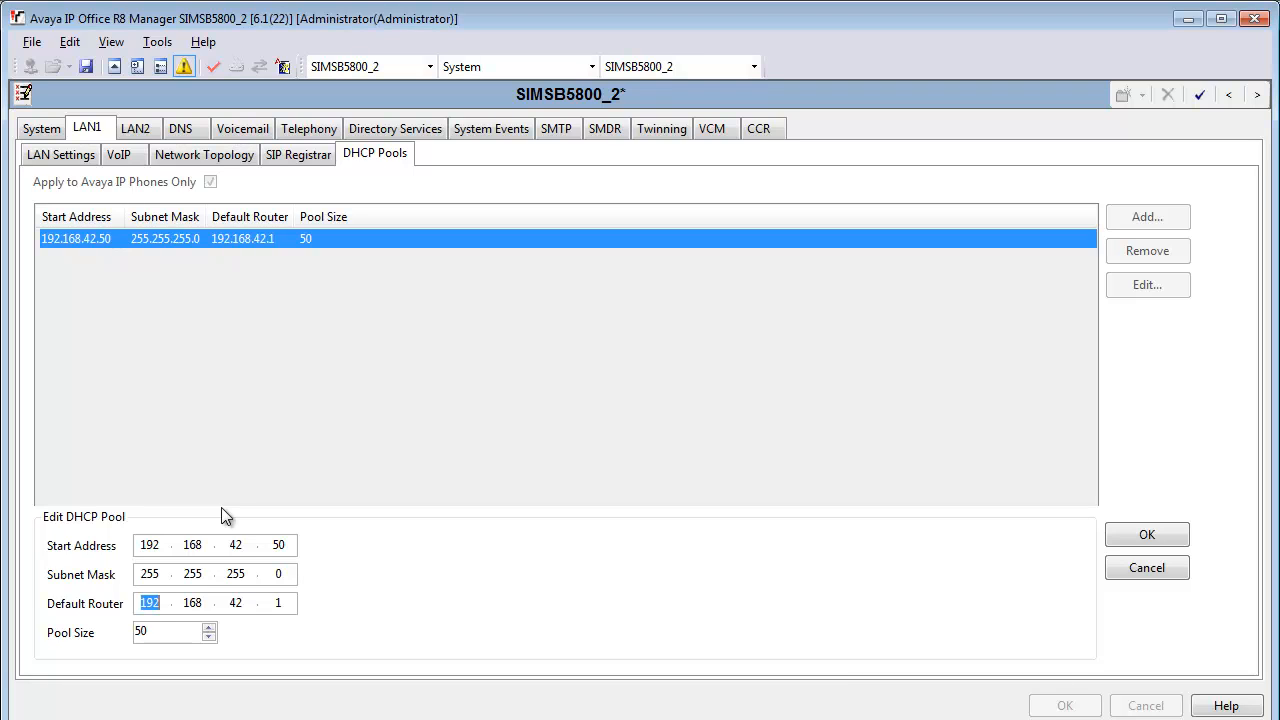
left_click(278, 602)
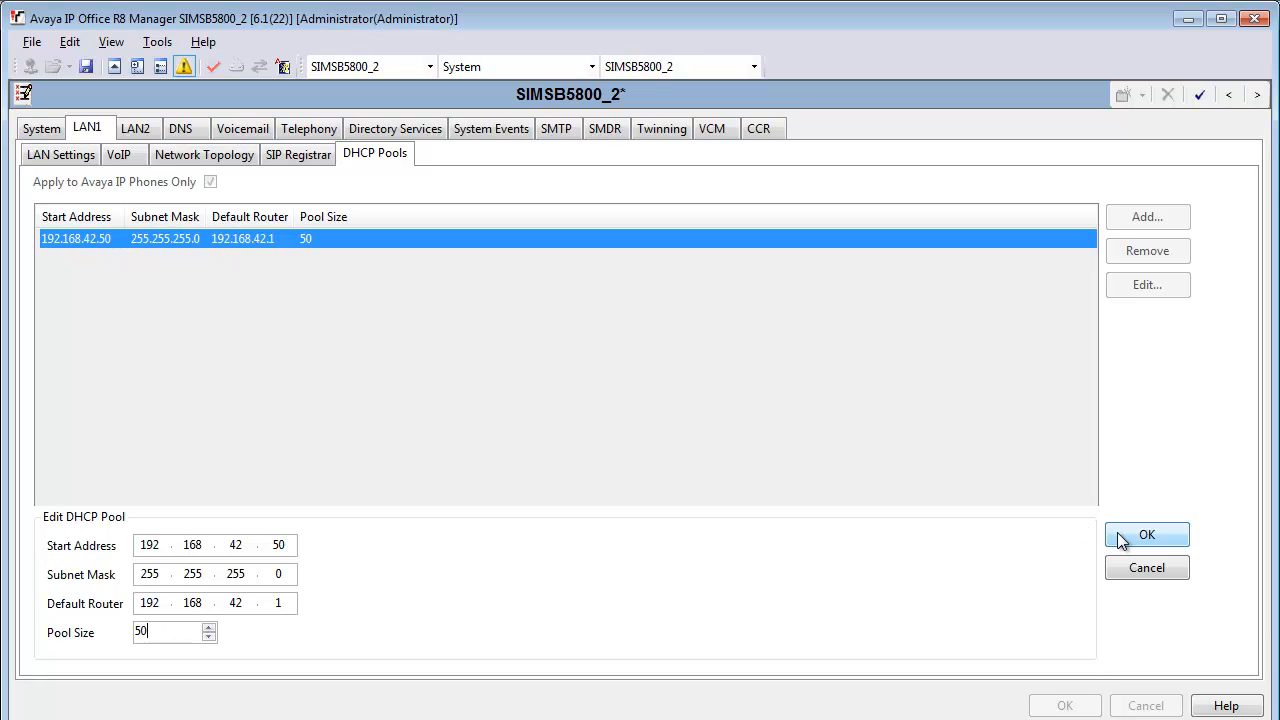
left_click(1147, 535)
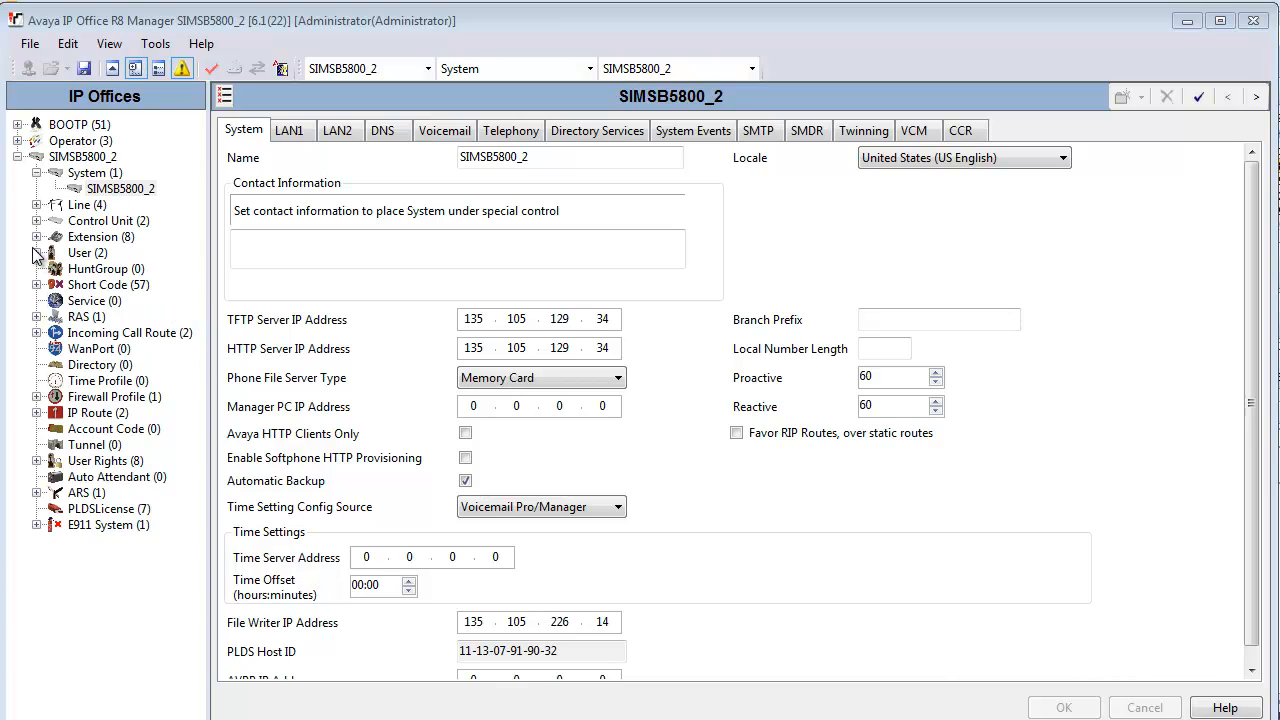
- Bring up the NoUser user's Source Numbers list
left_click(37, 252)
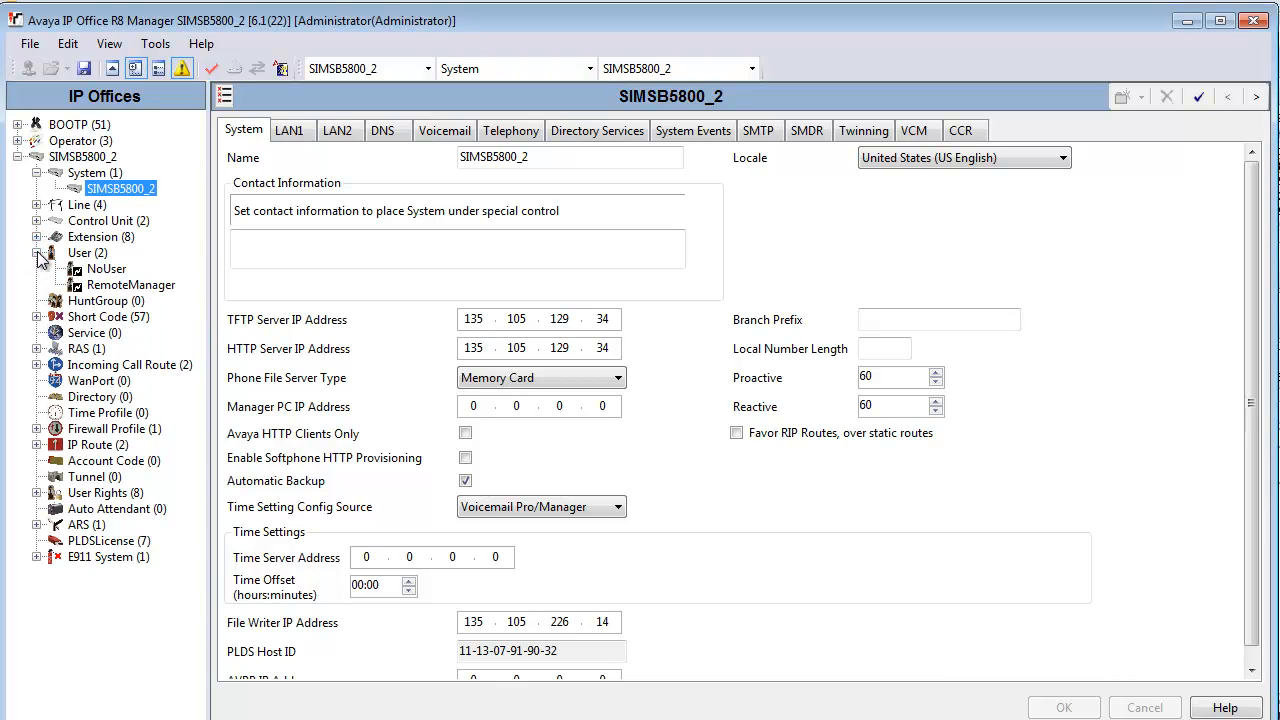
left_click(106, 268)
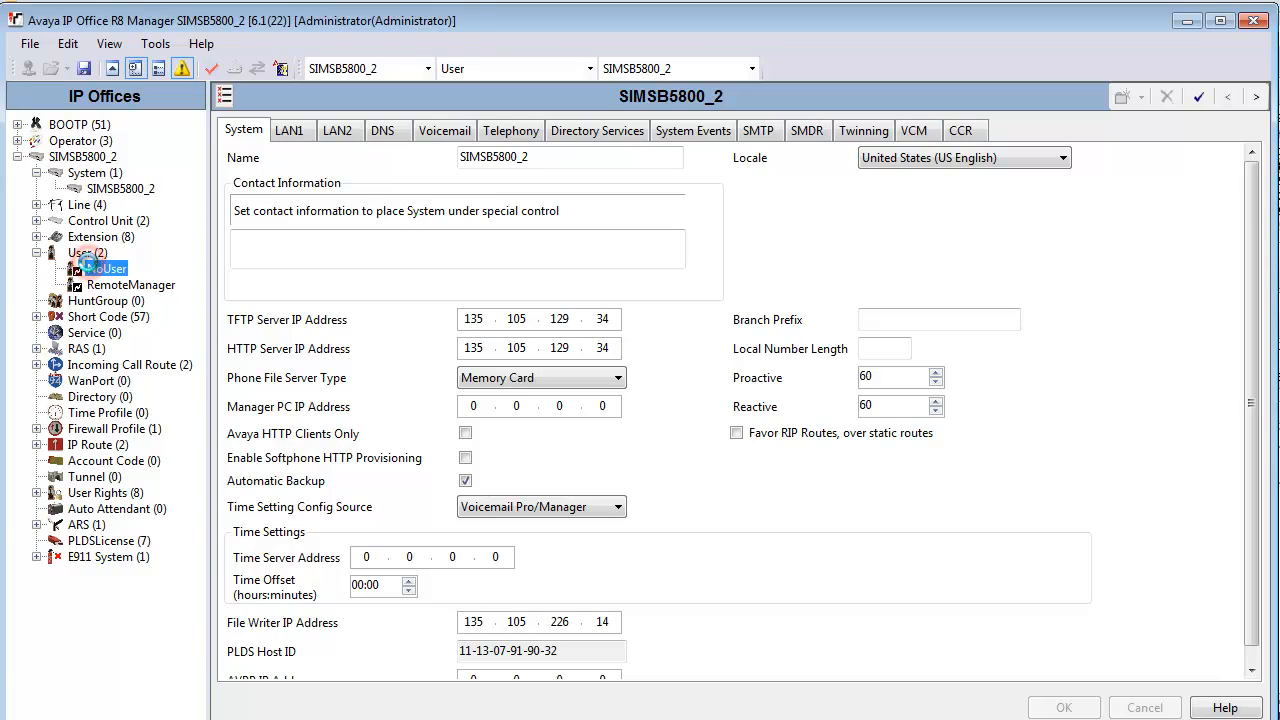
left_click(110, 268)
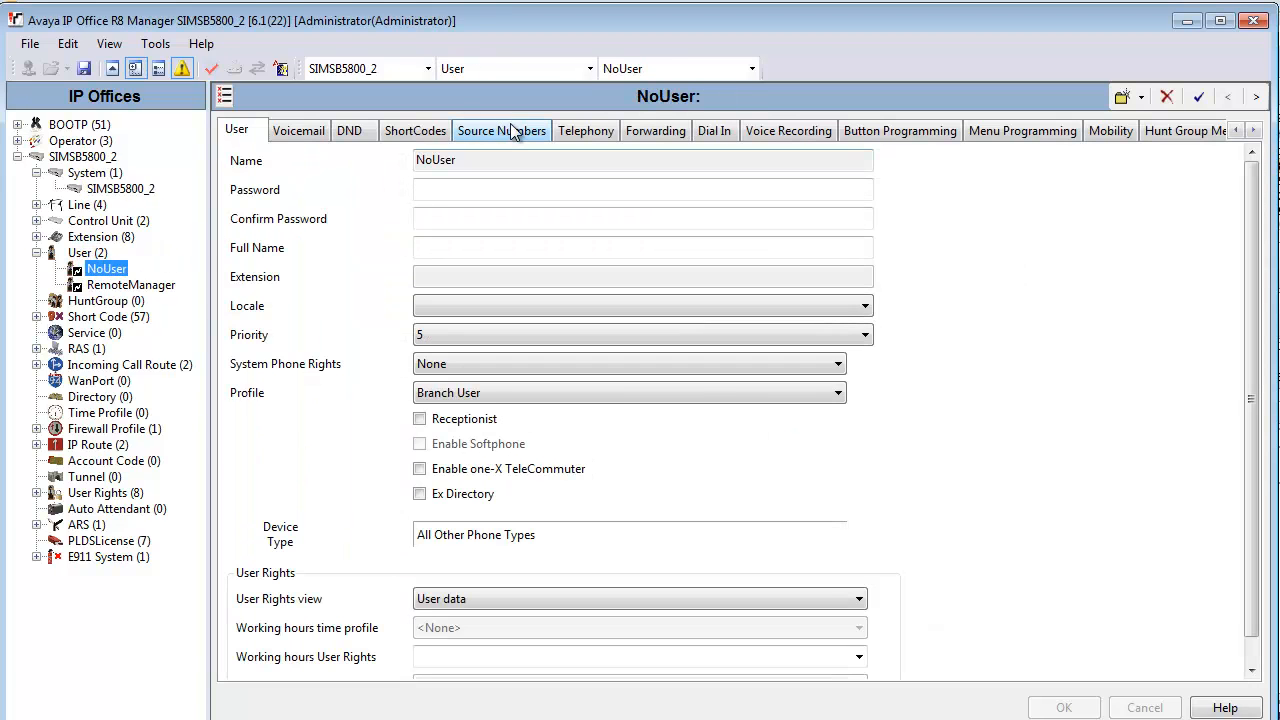
left_click(501, 130)
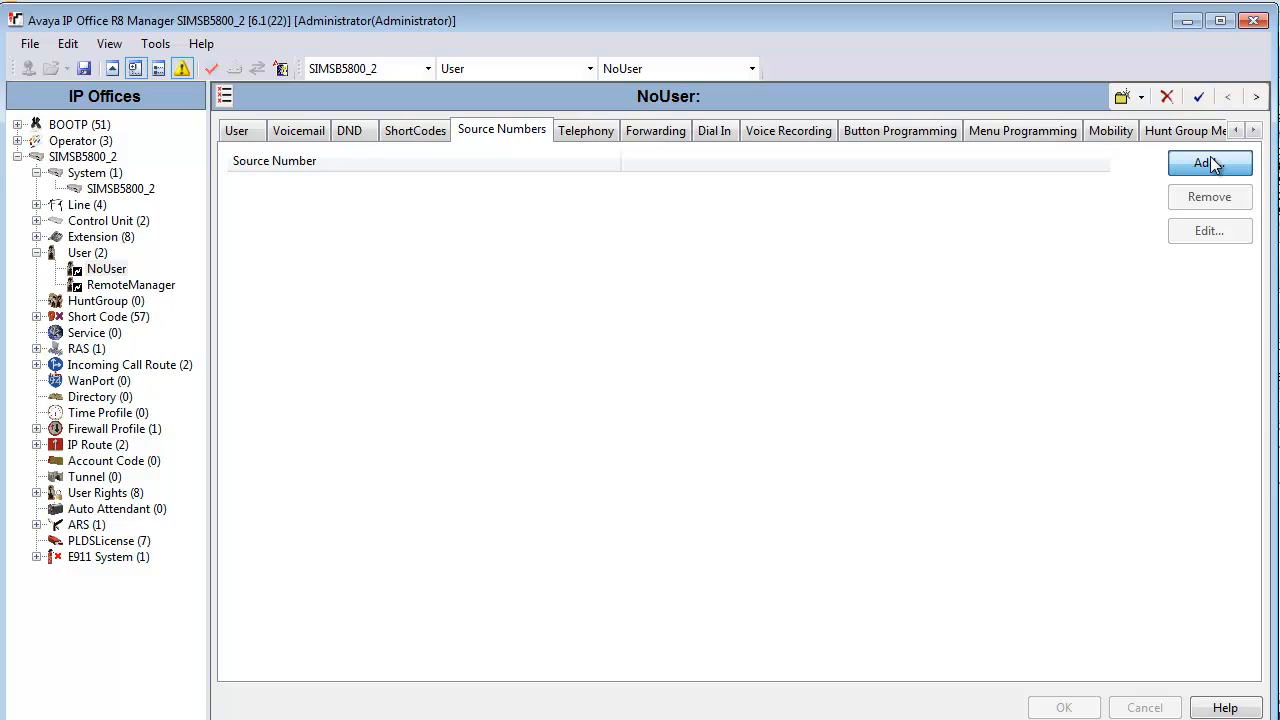
- Add source number ENABLE_SIP_FIRMWARE_DOWNLOAD to NoUser and apply the change
left_click(1209, 163)
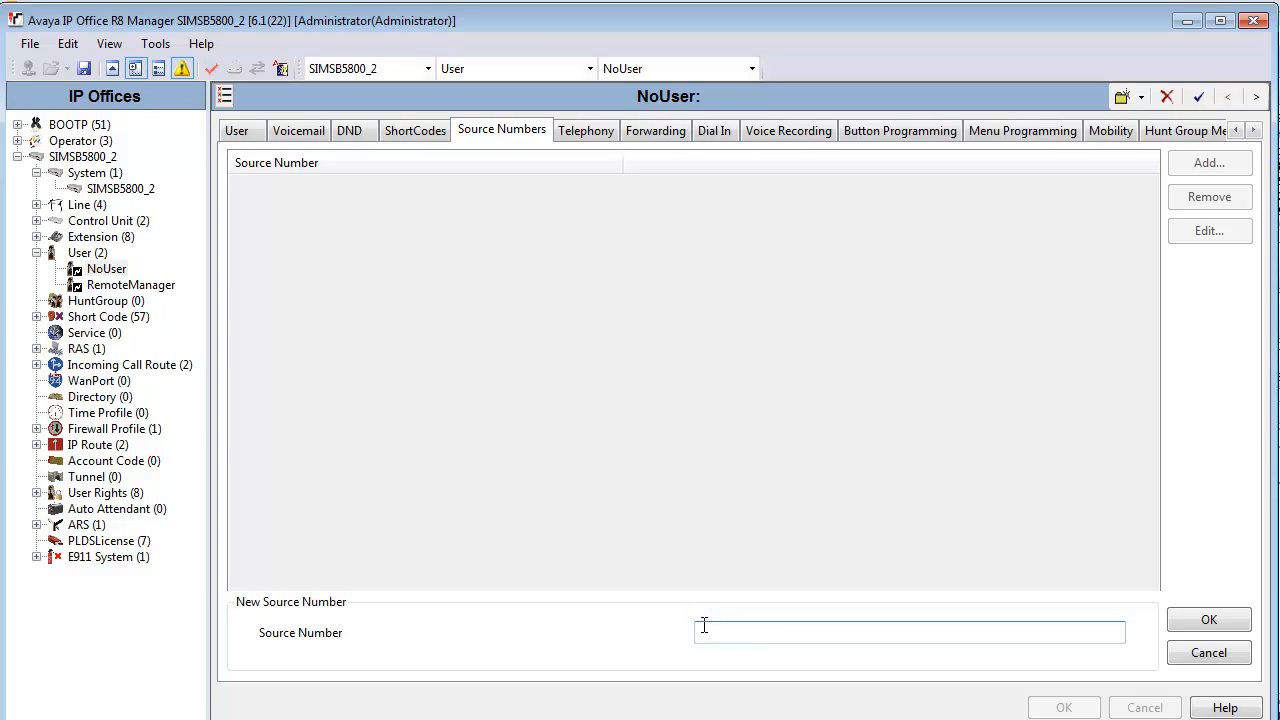
type("ENABLE_SIP_FIRMWARE_DOWNLOAD")
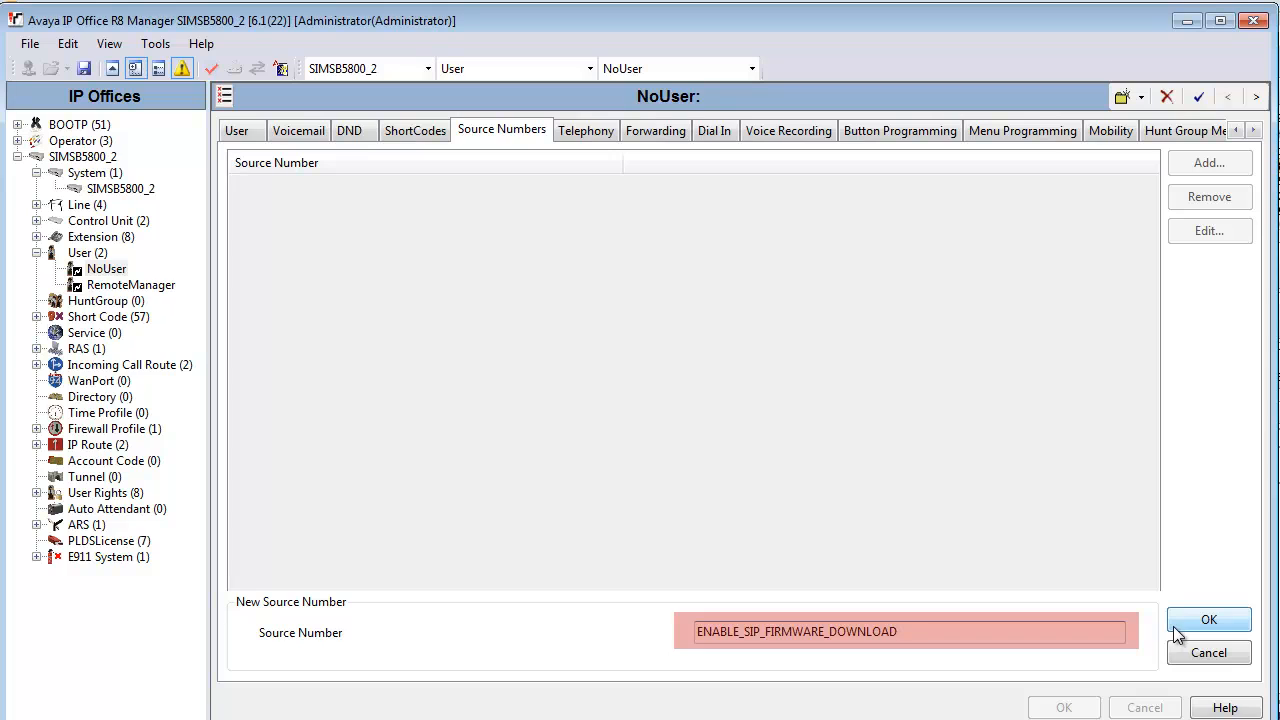
left_click(1209, 619)
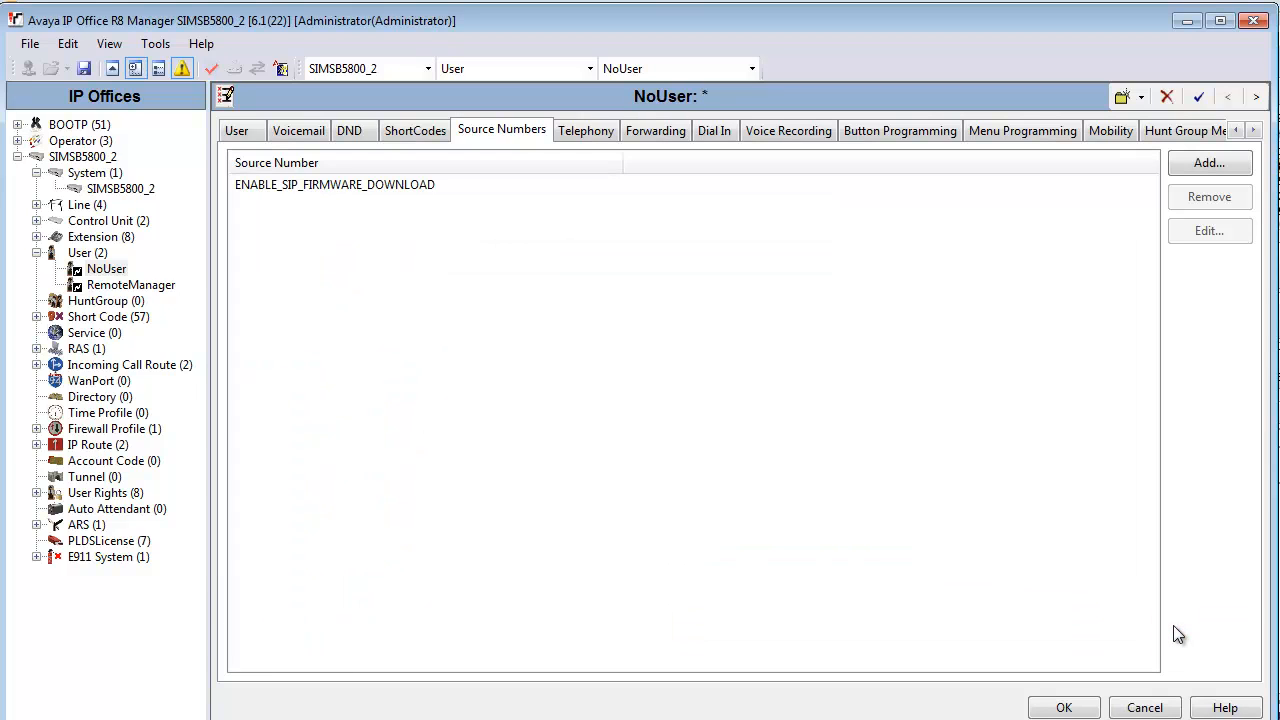
mouse_move(1050, 257)
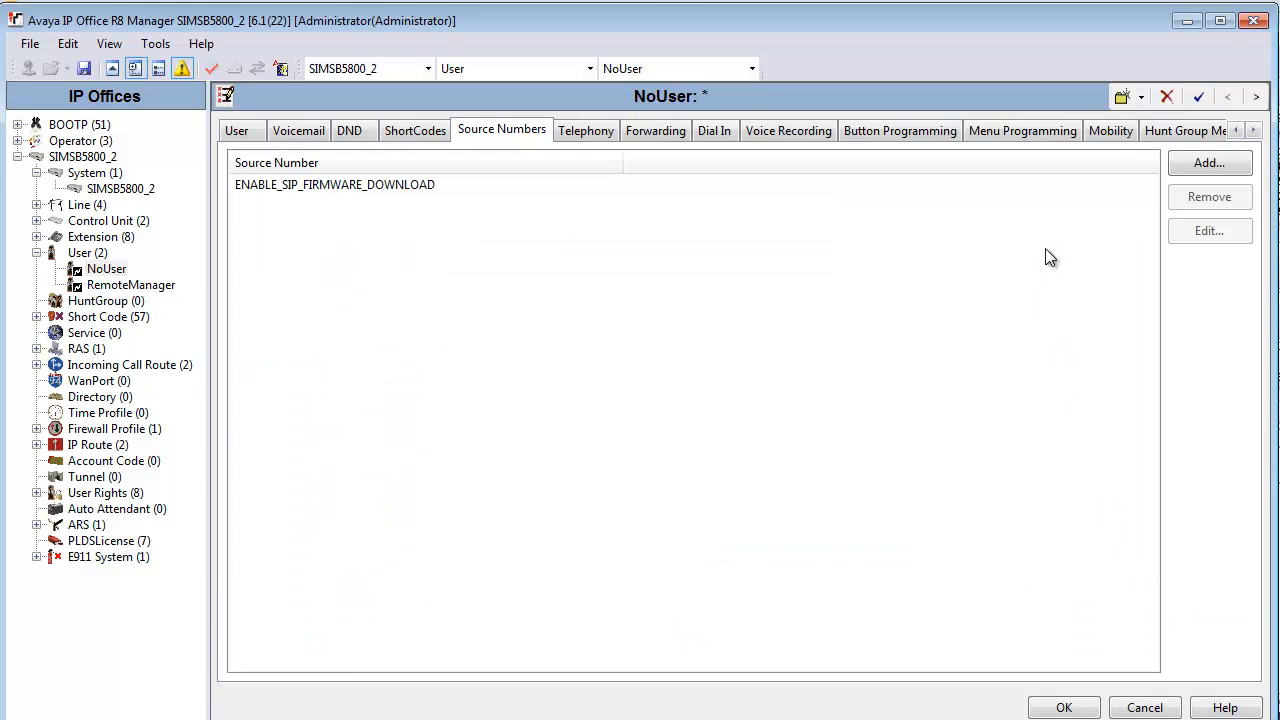
mouse_move(1145, 168)
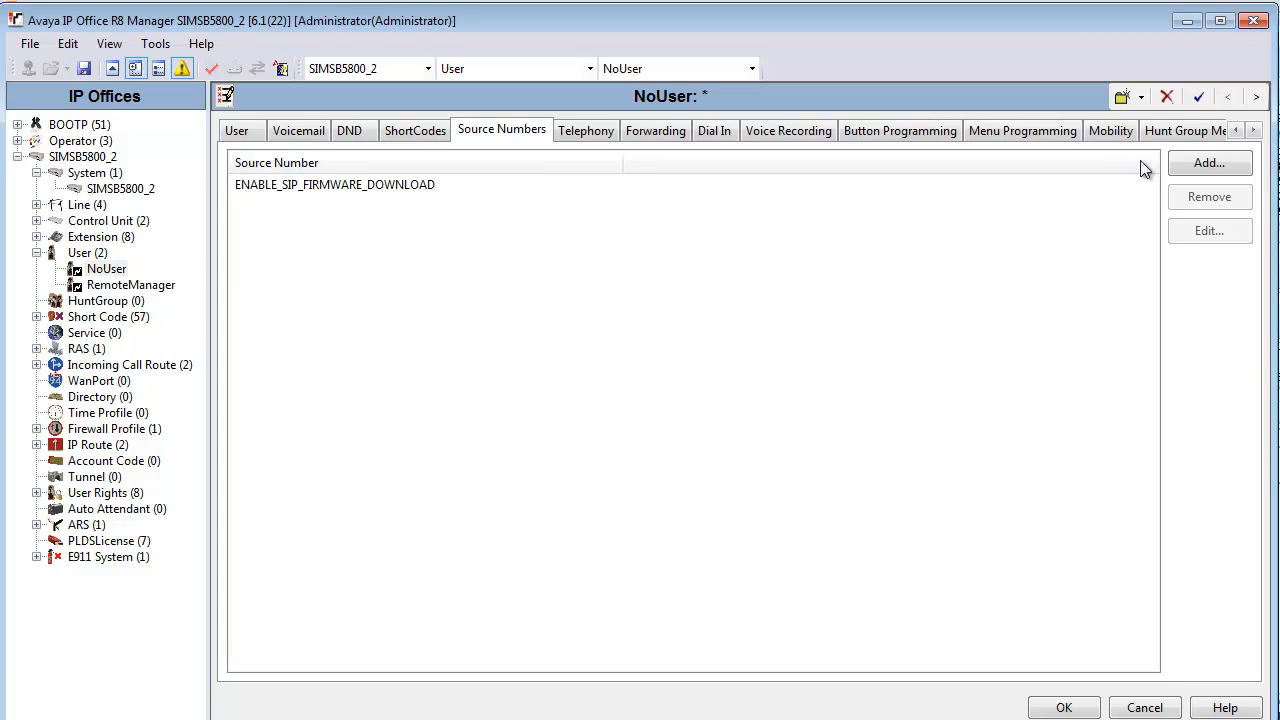
mouse_move(1041, 637)
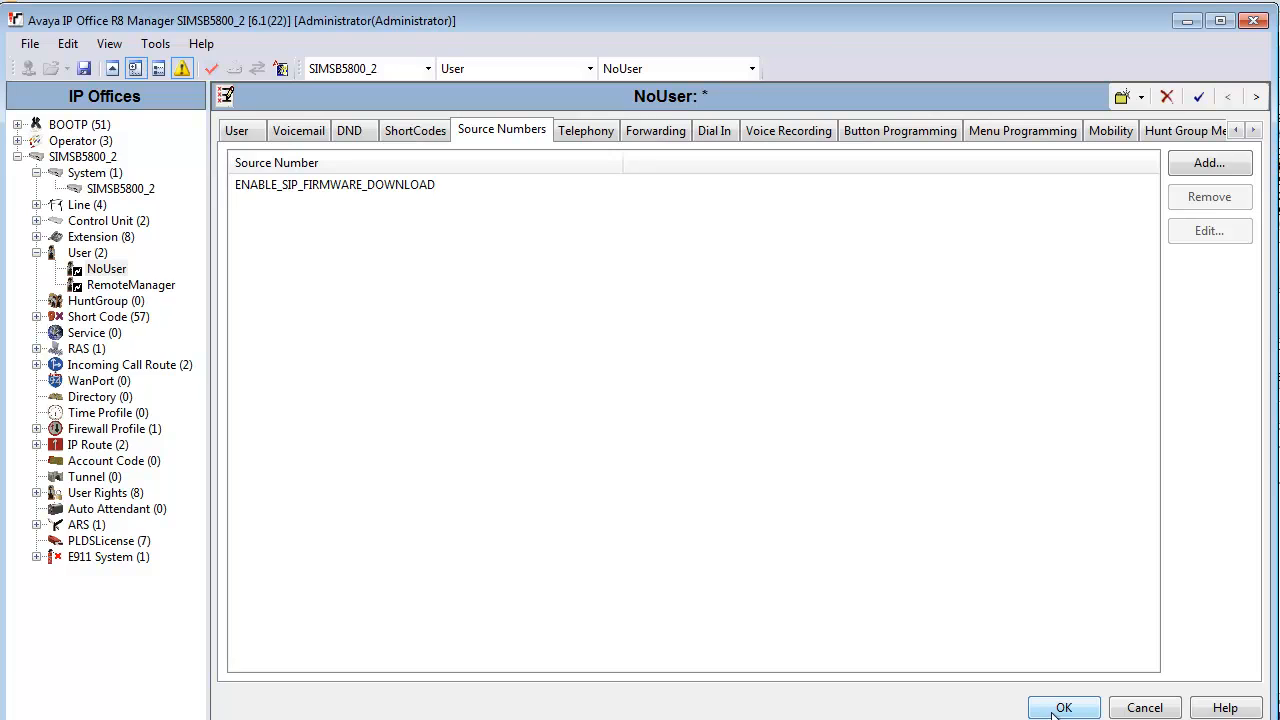
left_click(1063, 707)
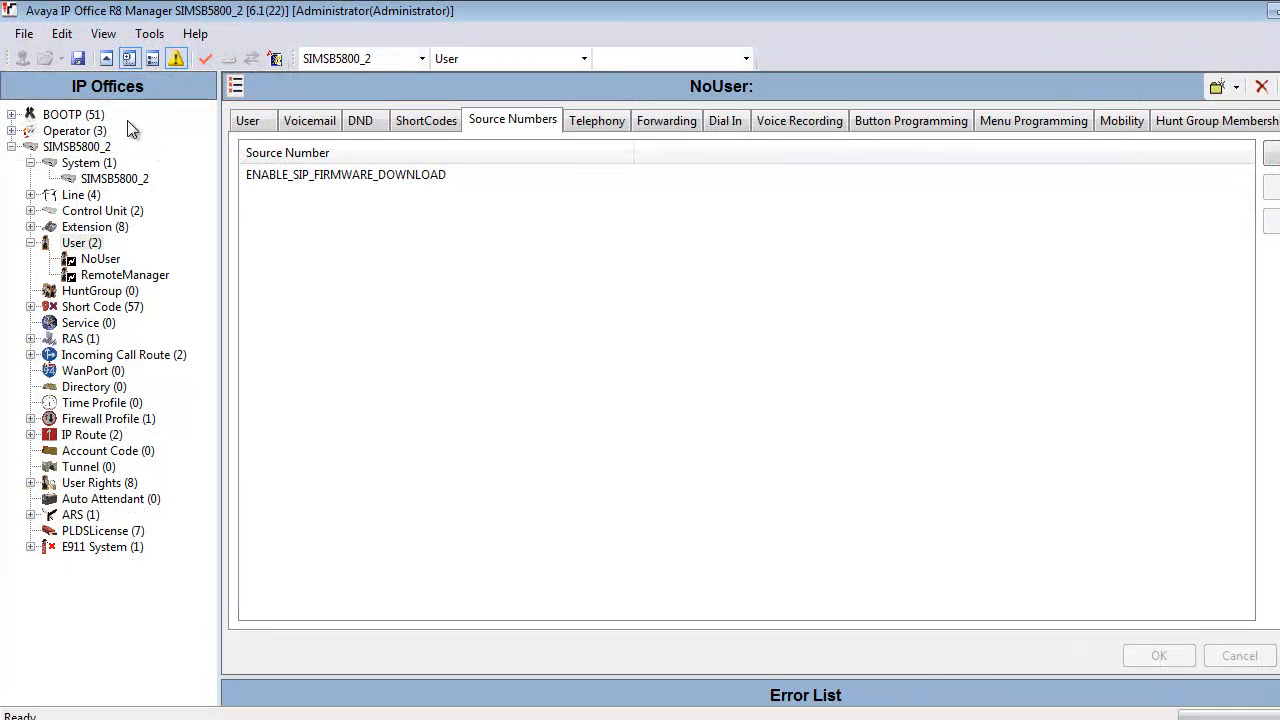
mouse_move(79, 58)
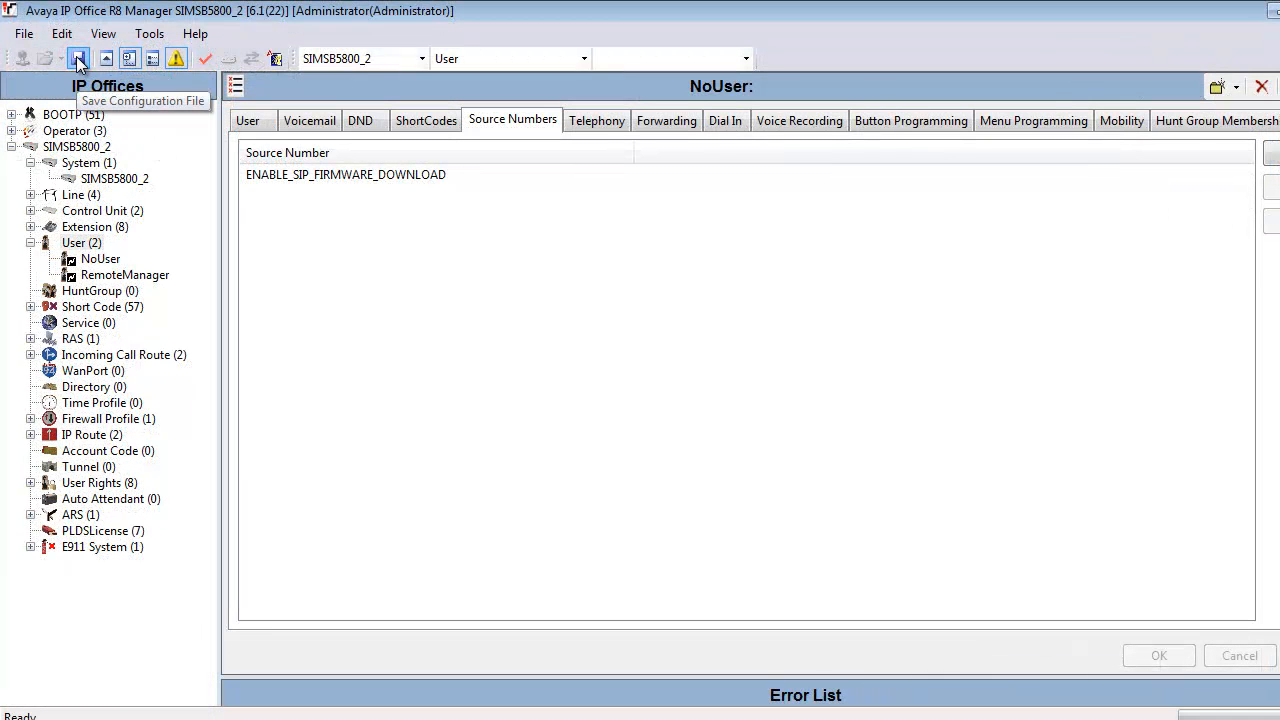
- Send the configuration to SIMSB5800_2 as a merge, logging in with the administrator password
left_click(78, 58)
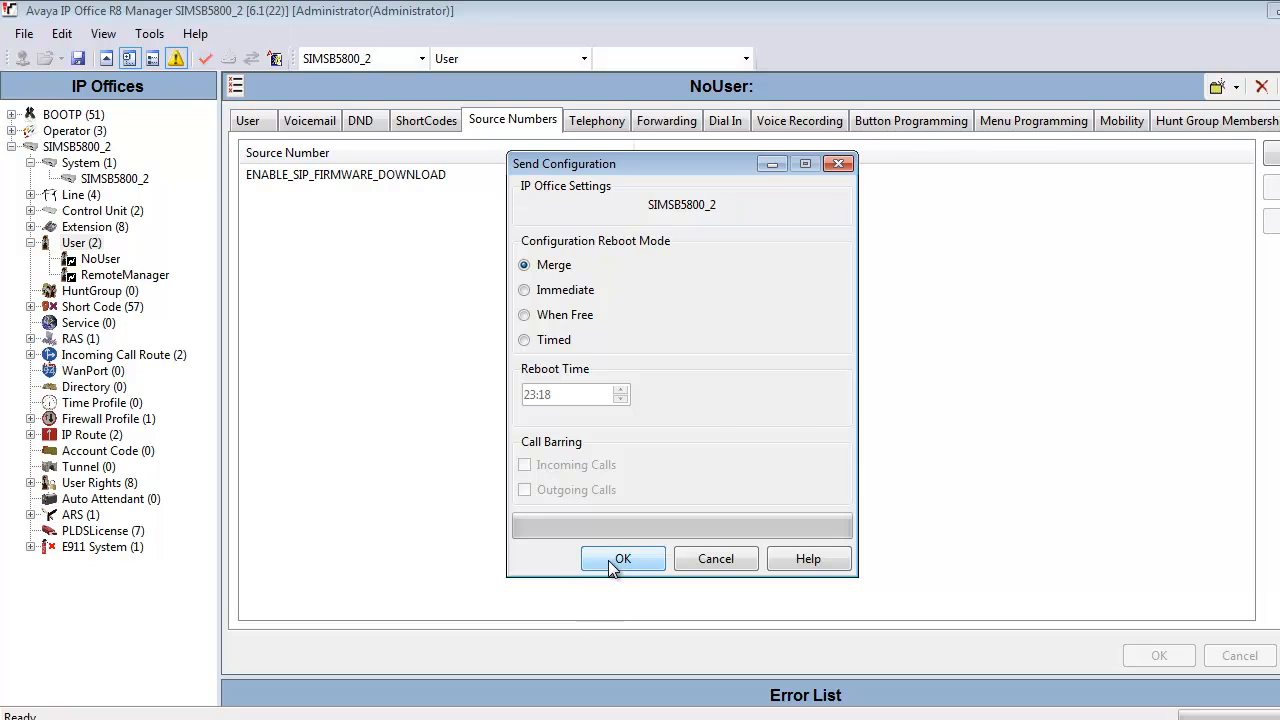
left_click(622, 558)
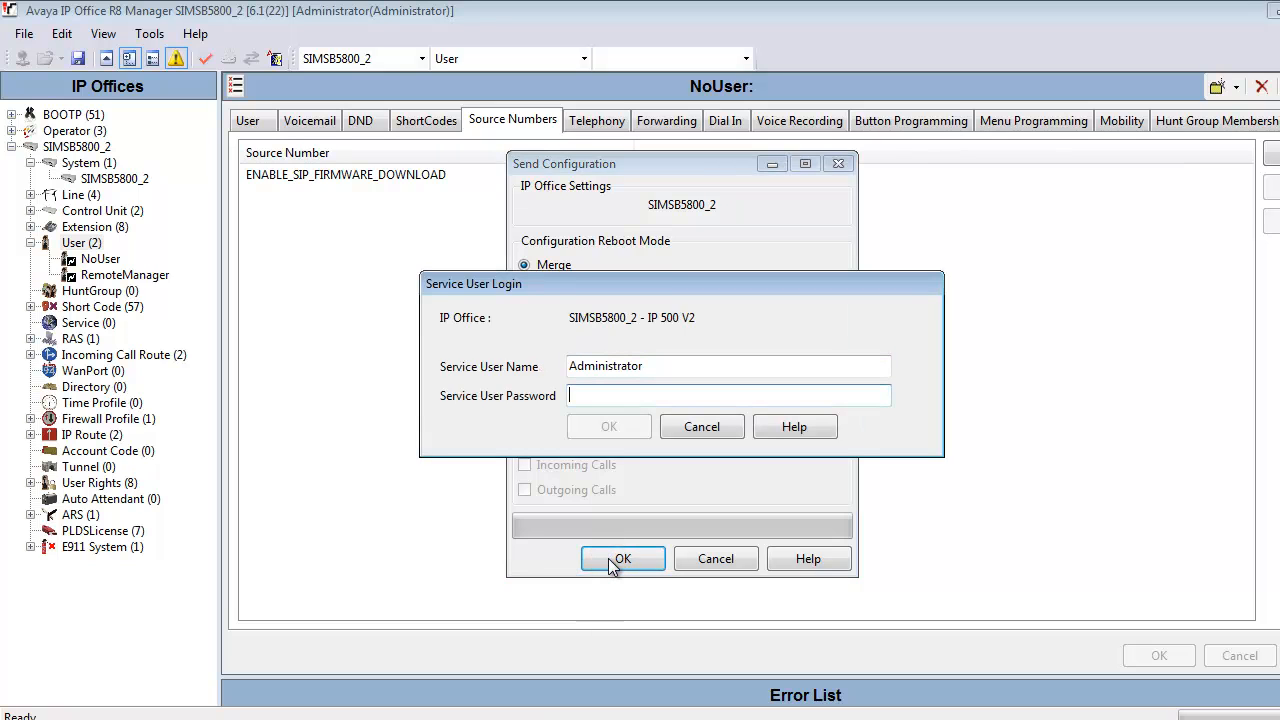
type("password")
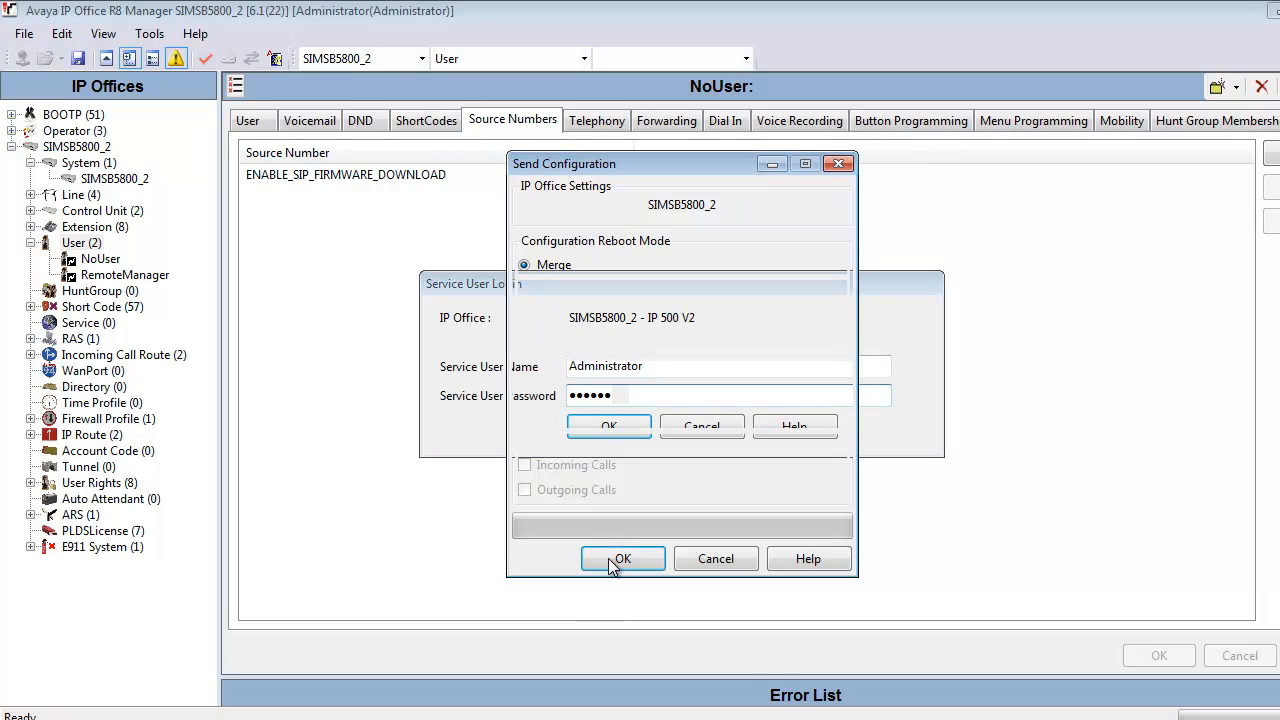
left_click(608, 425)
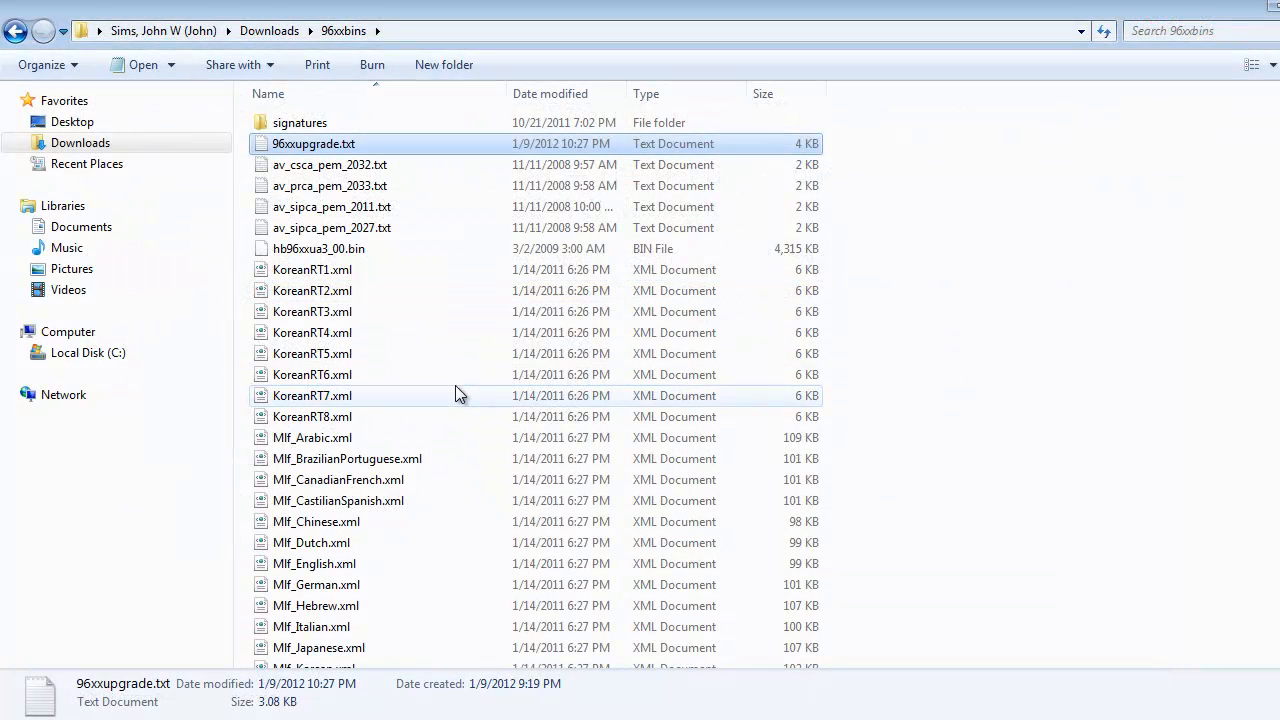
- Select the six files from 96xxupgrade.txt through hb96xxua3_00.bin
left_click(329, 185)
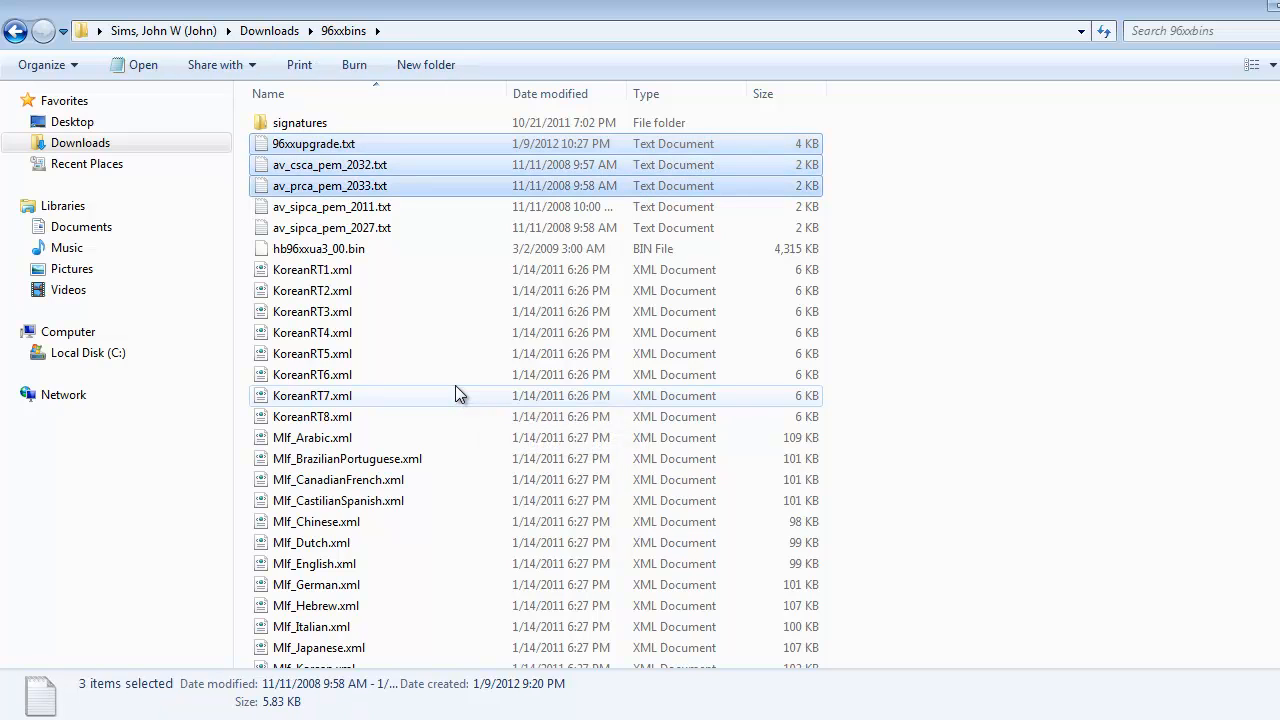
left_click(319, 248)
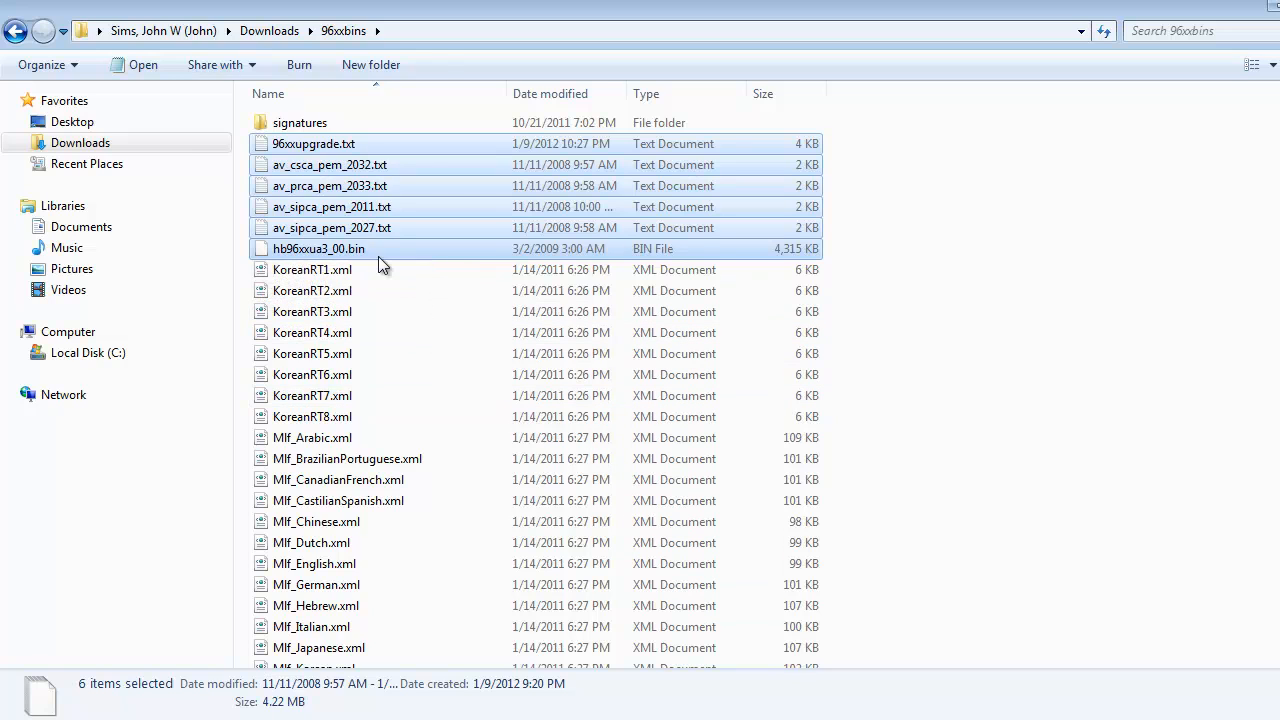
mouse_move(380, 263)
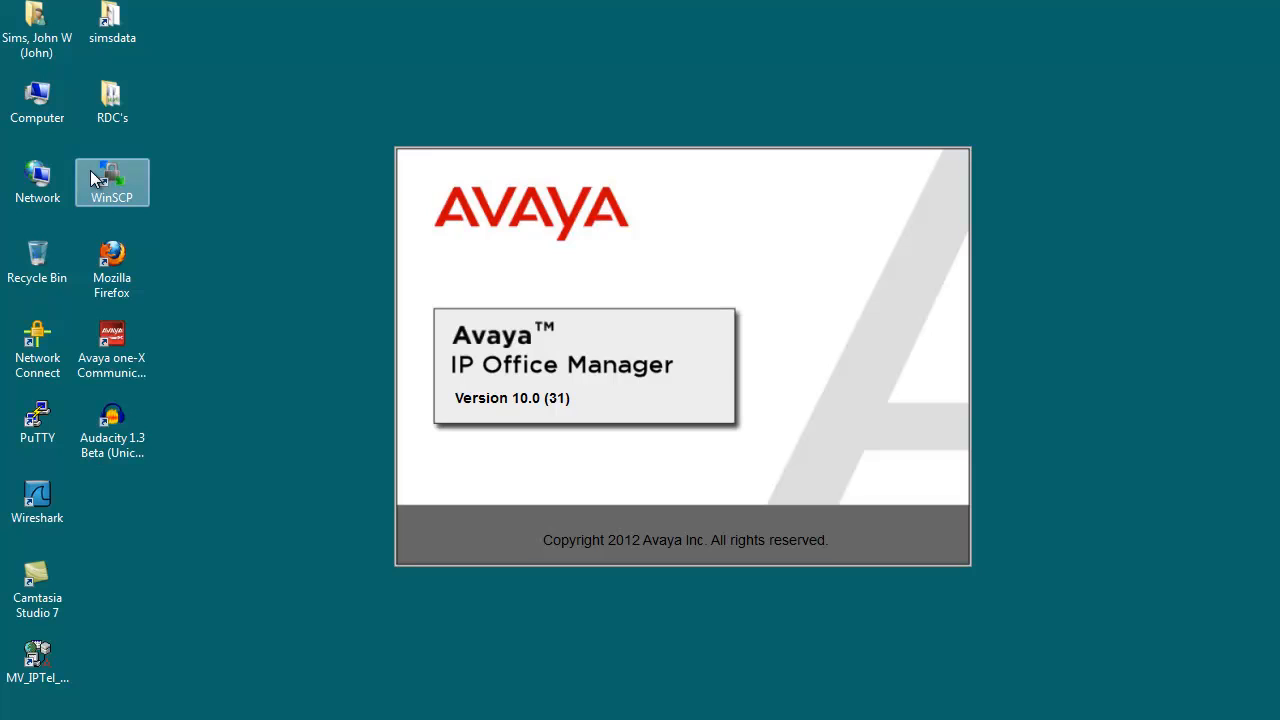
- Open Embedded File Management for SIMSB5800 and log in with the administrator password
left_click(23, 27)
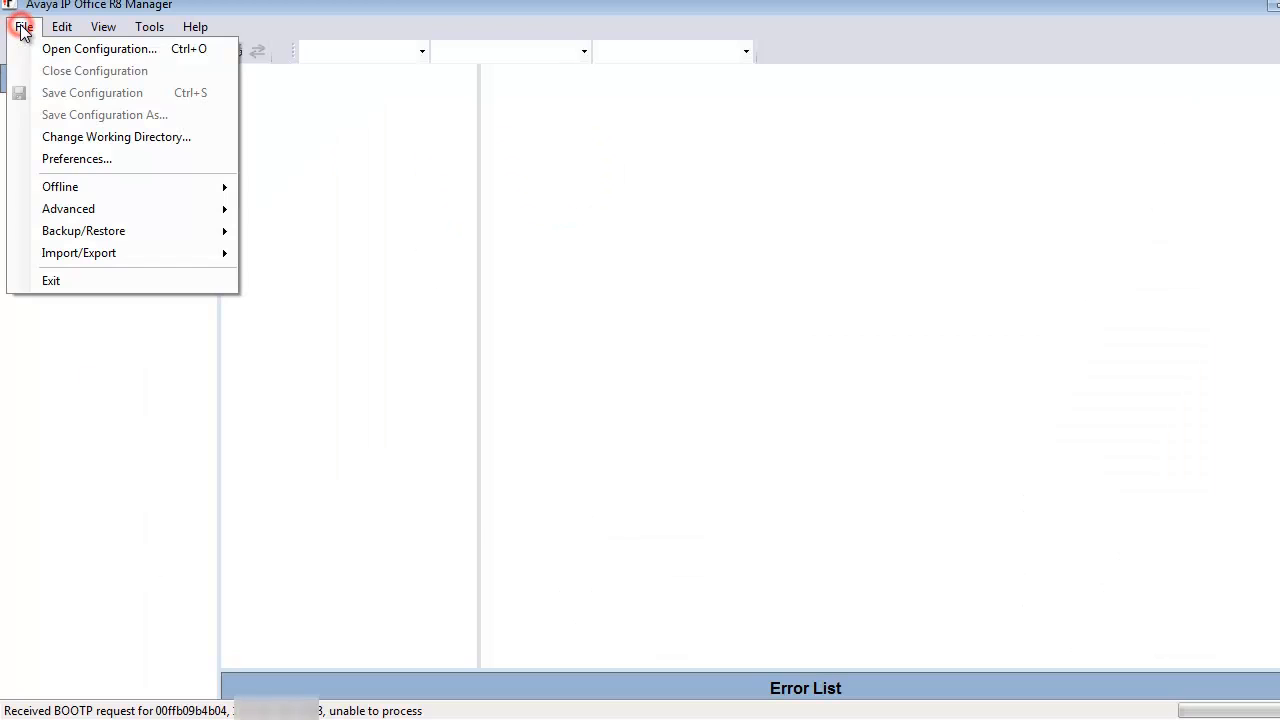
mouse_move(68, 208)
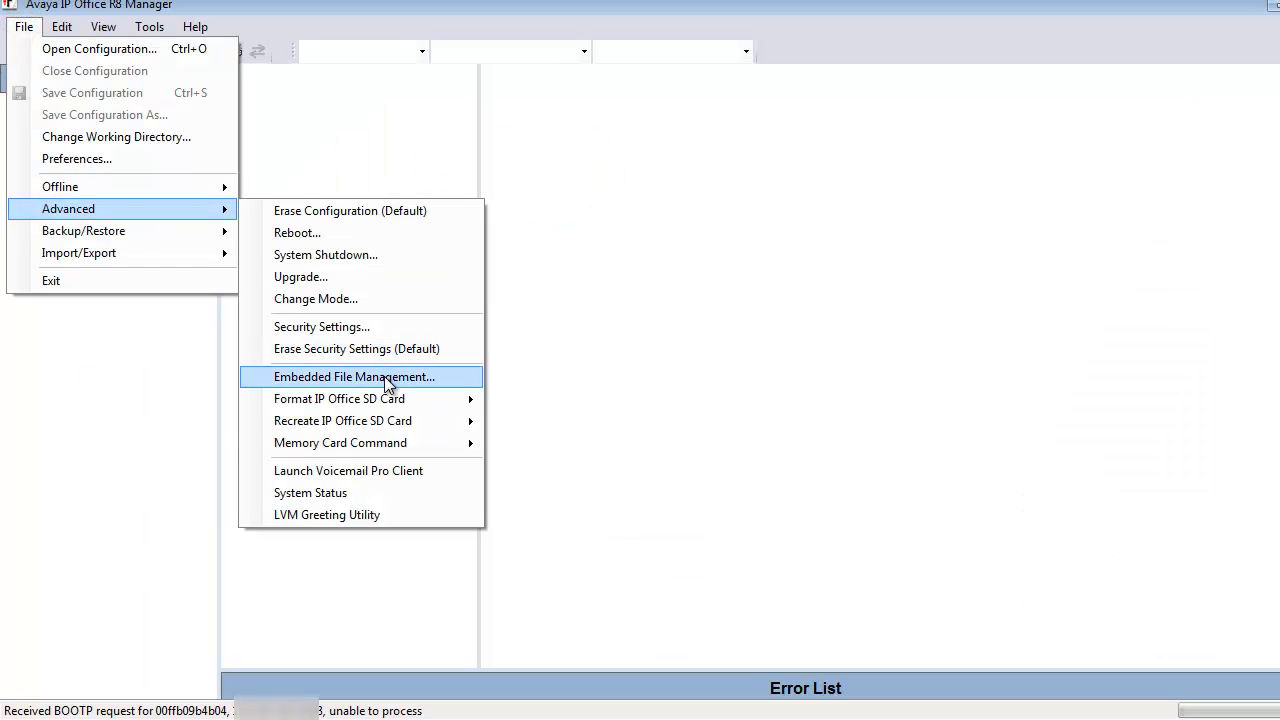
left_click(352, 376)
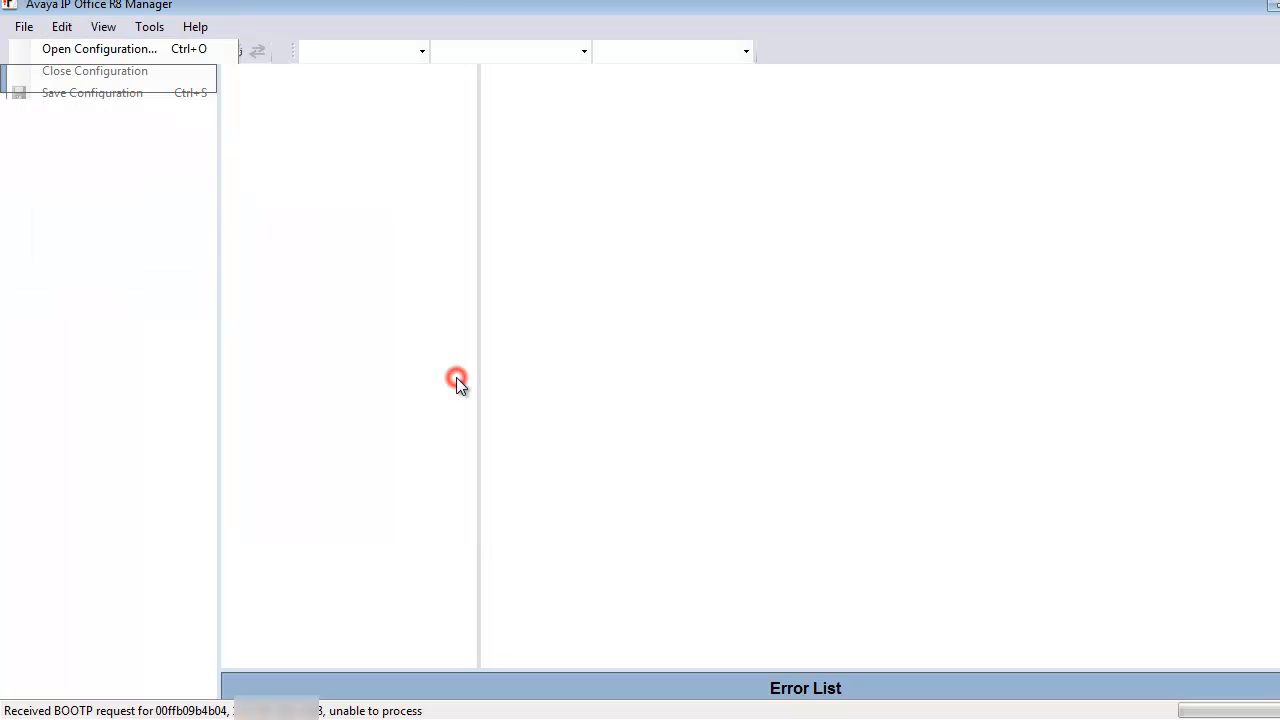
left_click(98, 48)
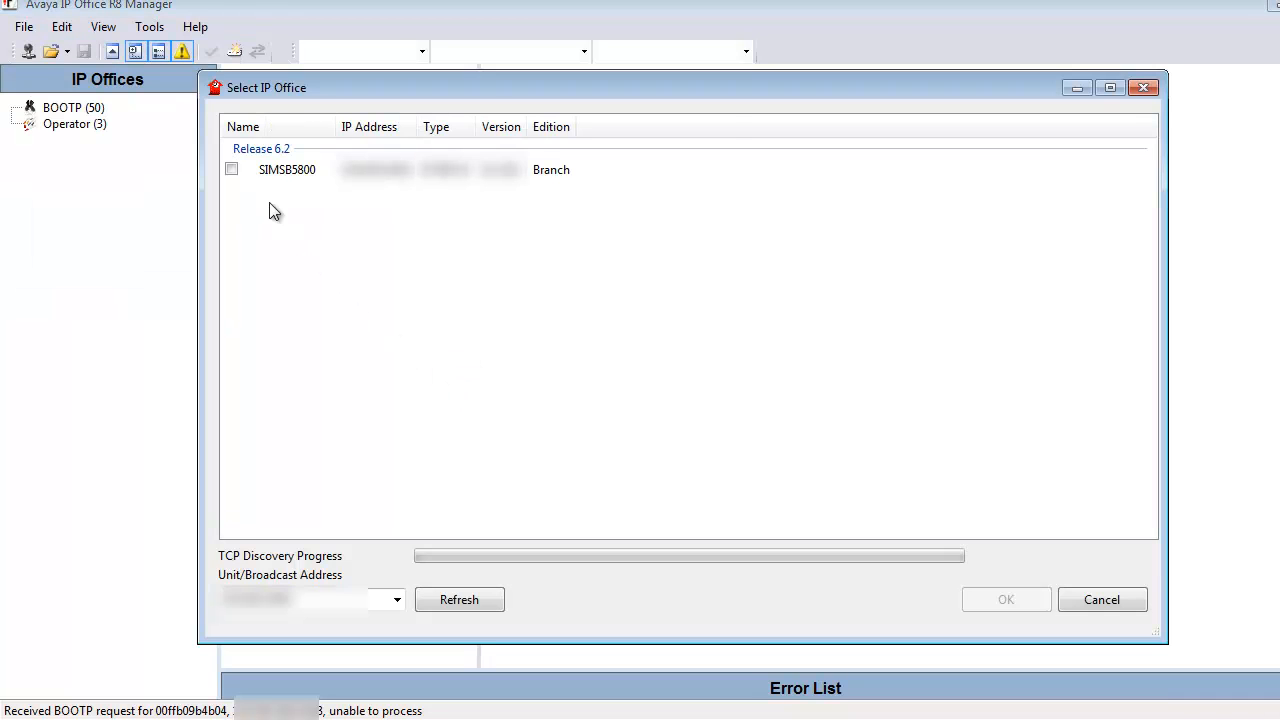
left_click(232, 169)
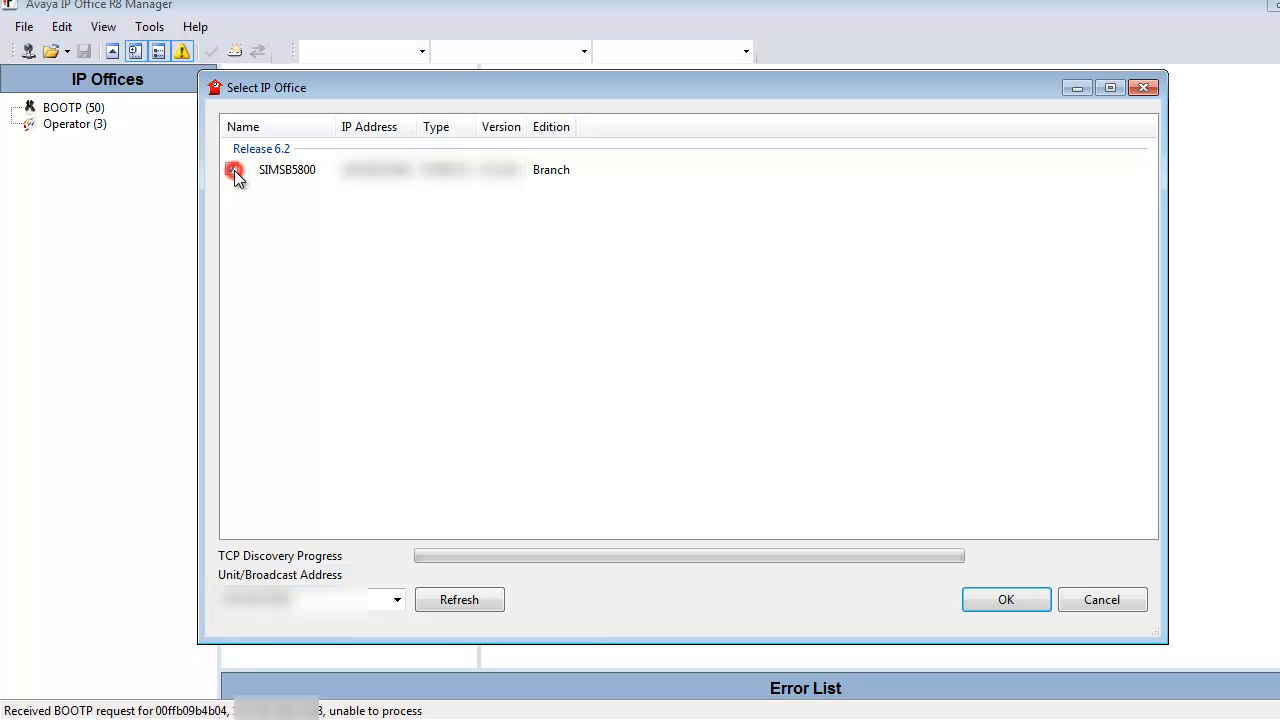
left_click(231, 169)
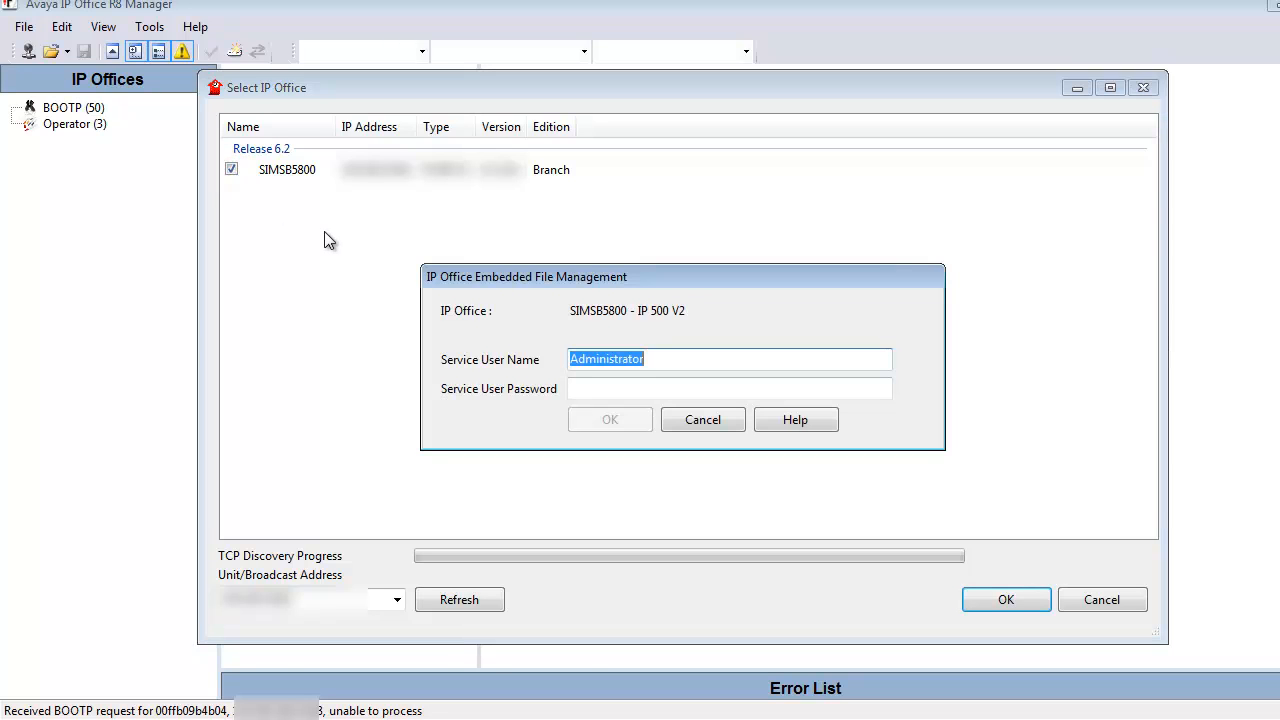
type("password")
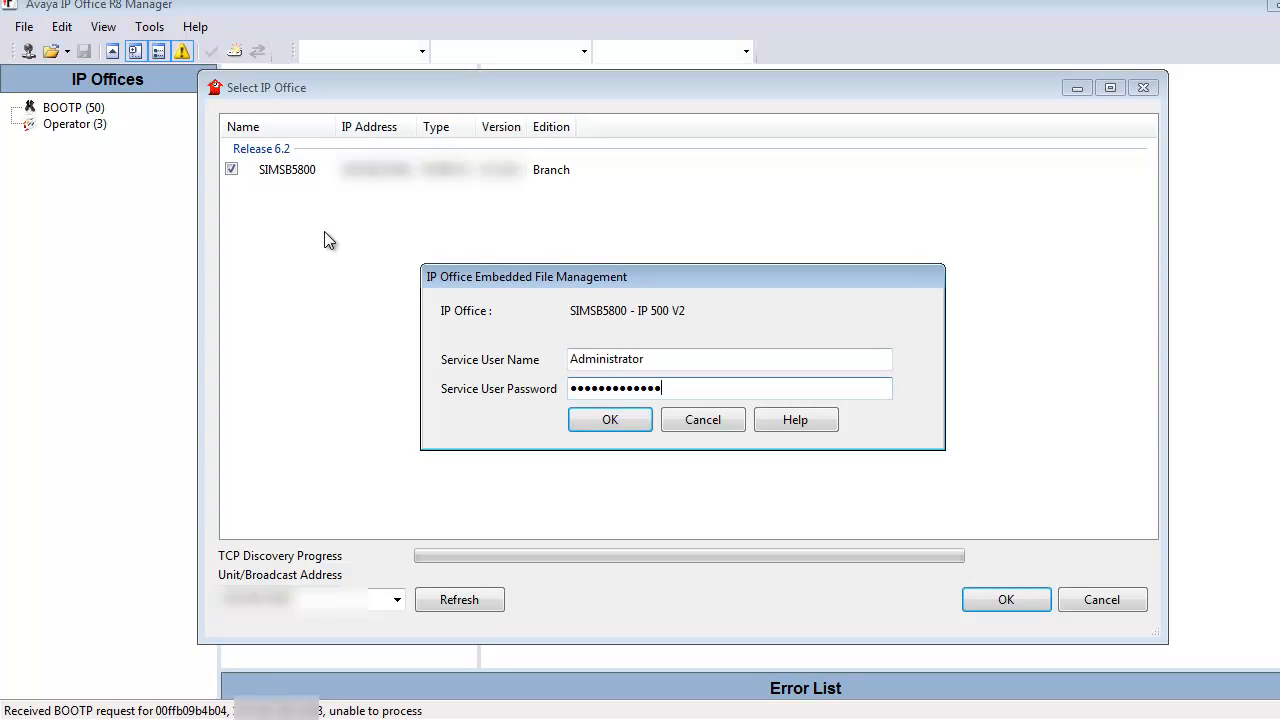
left_click(610, 419)
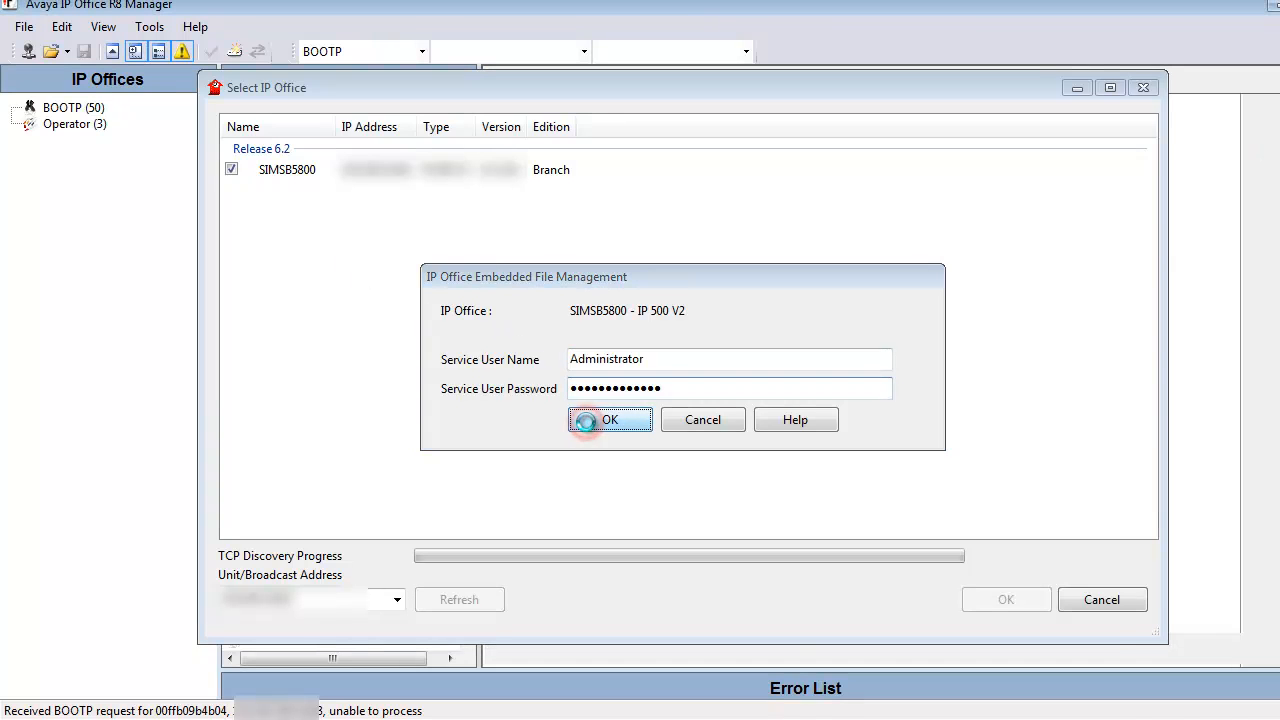
left_click(609, 419)
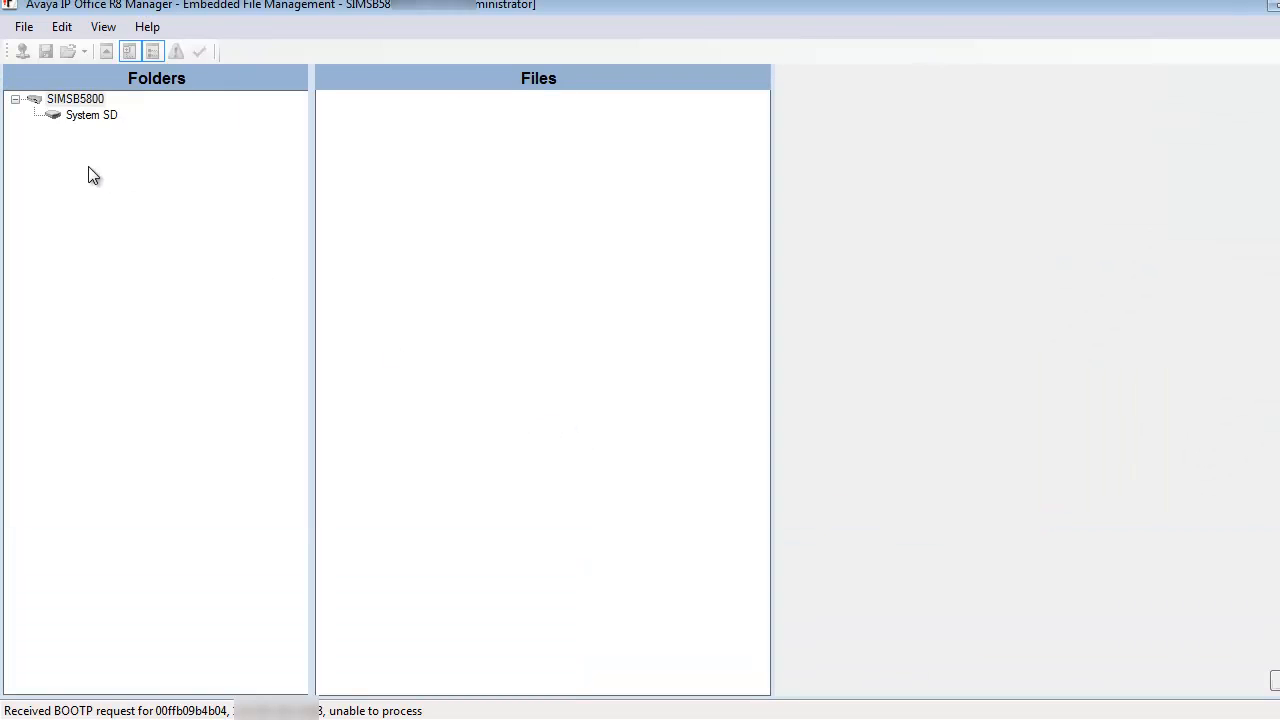
- Expand the System SD card down to the SYSTEM > PRIMARY folder
left_click(91, 114)
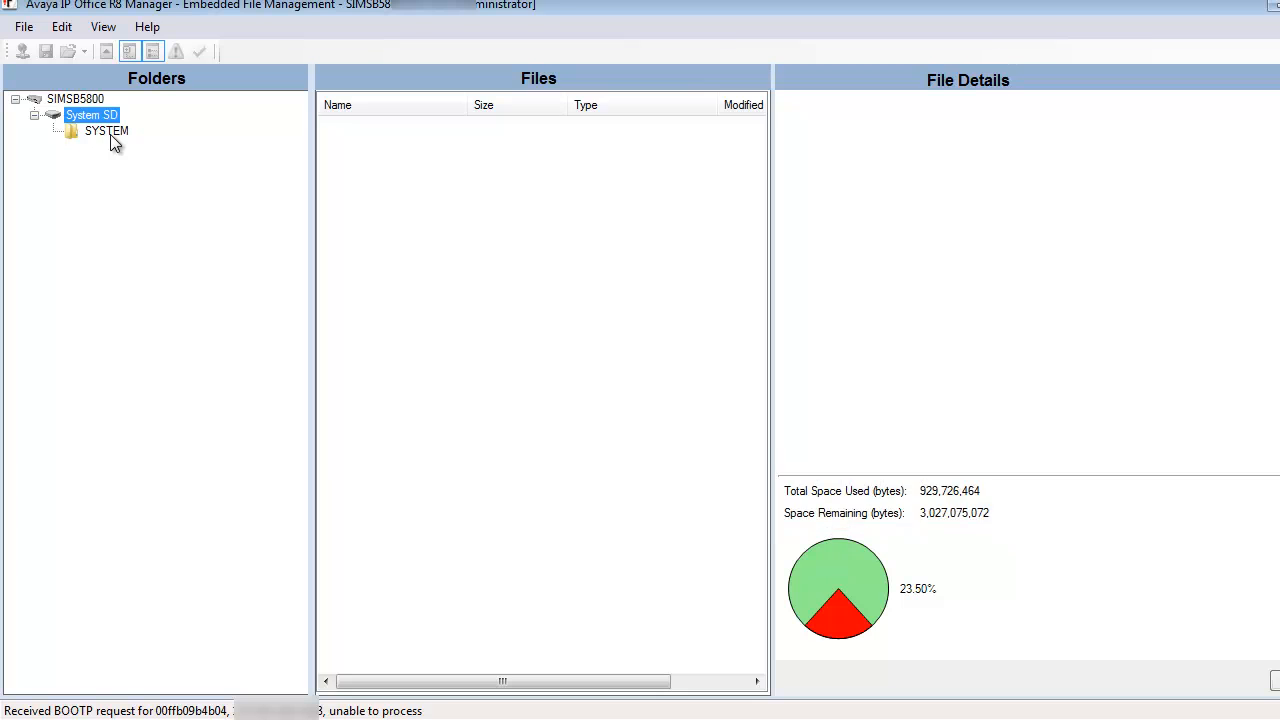
left_click(107, 131)
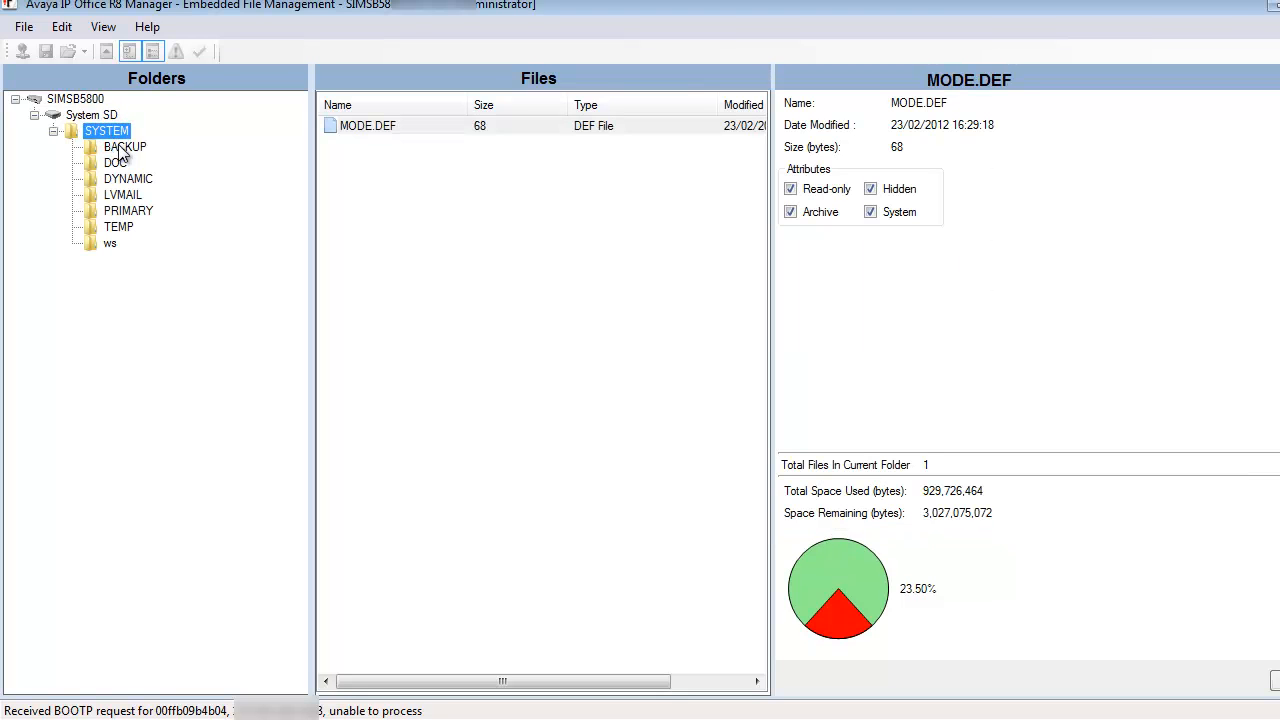
left_click(128, 210)
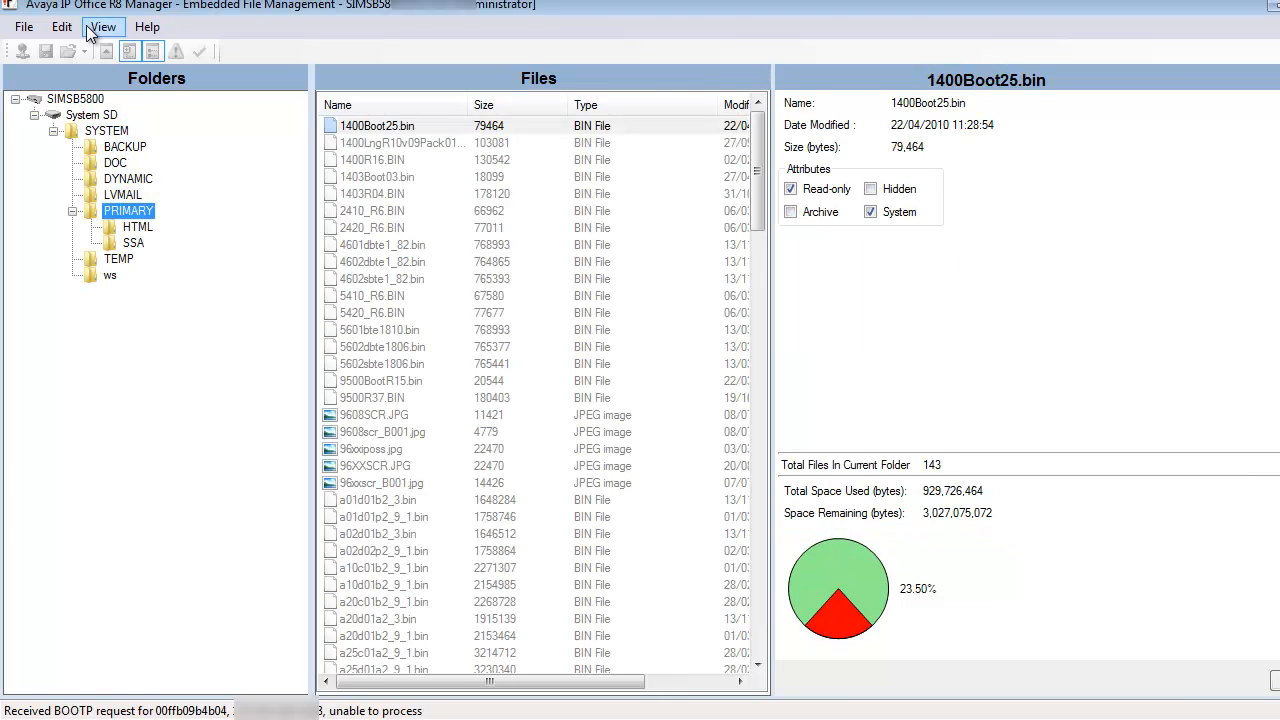
- Upload 96xxupgrade.txt from Downloads\96xxbins into PRIMARY
left_click(23, 27)
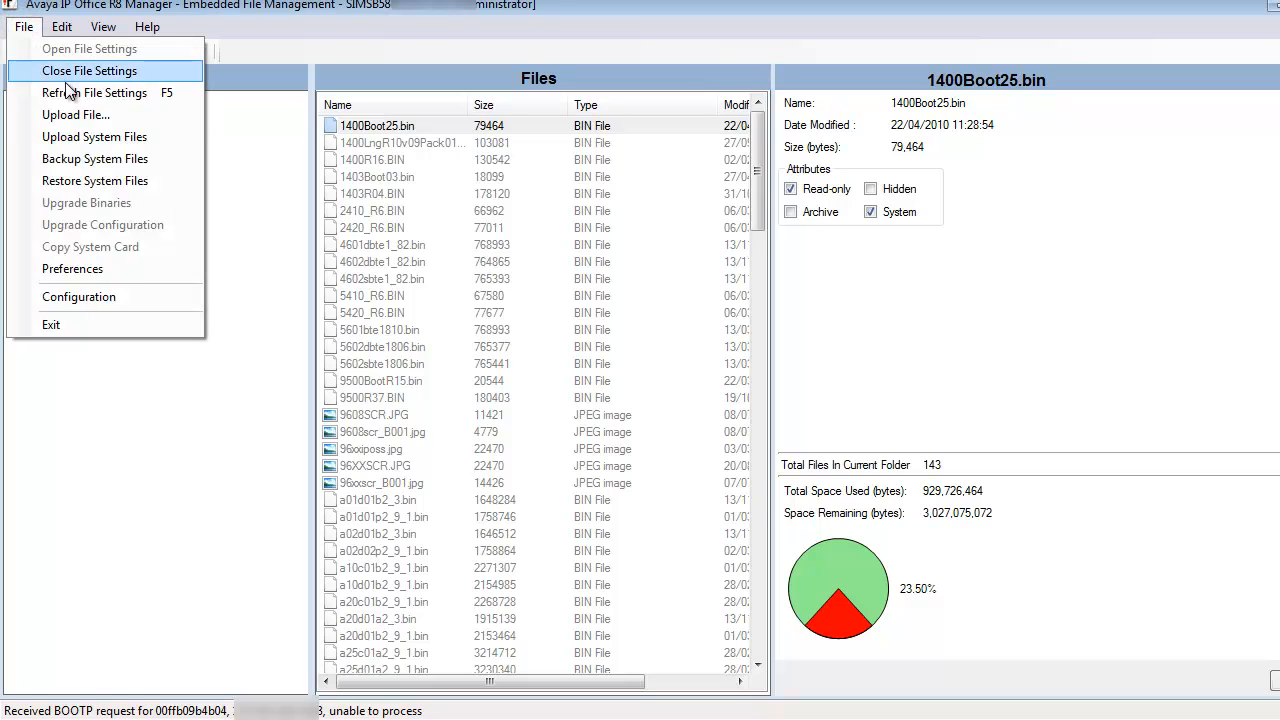
left_click(75, 114)
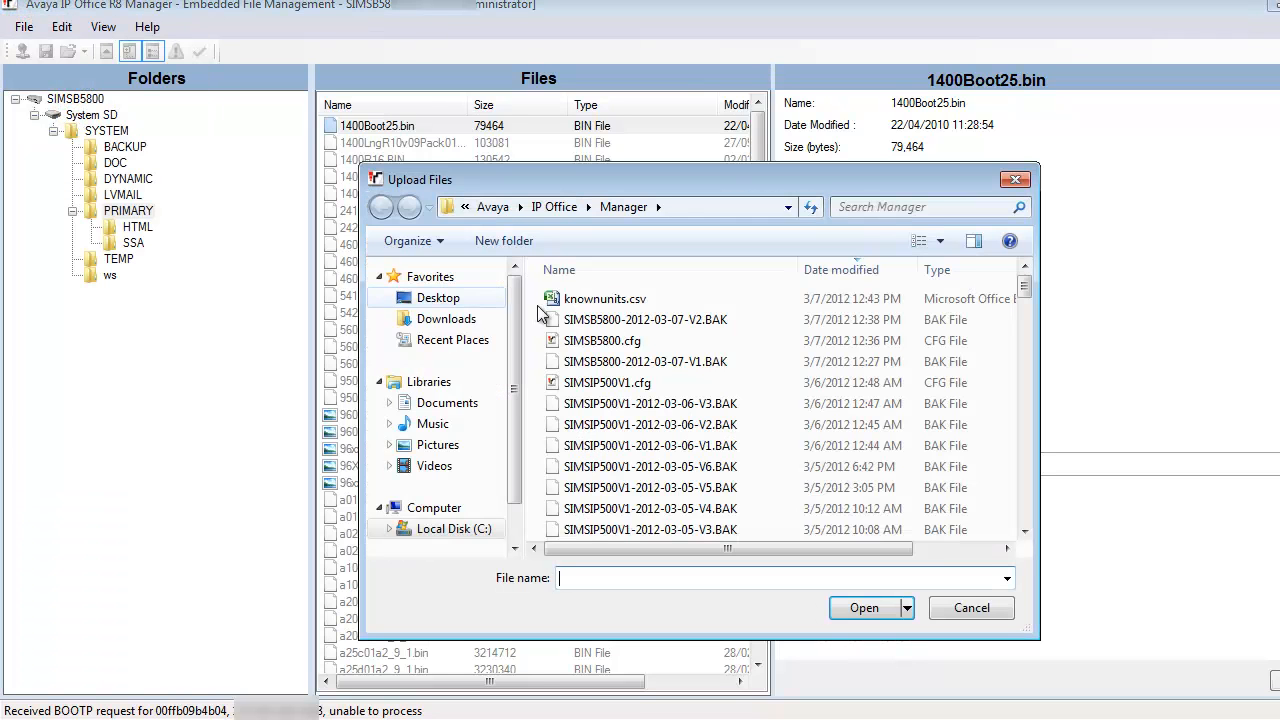
left_click(446, 318)
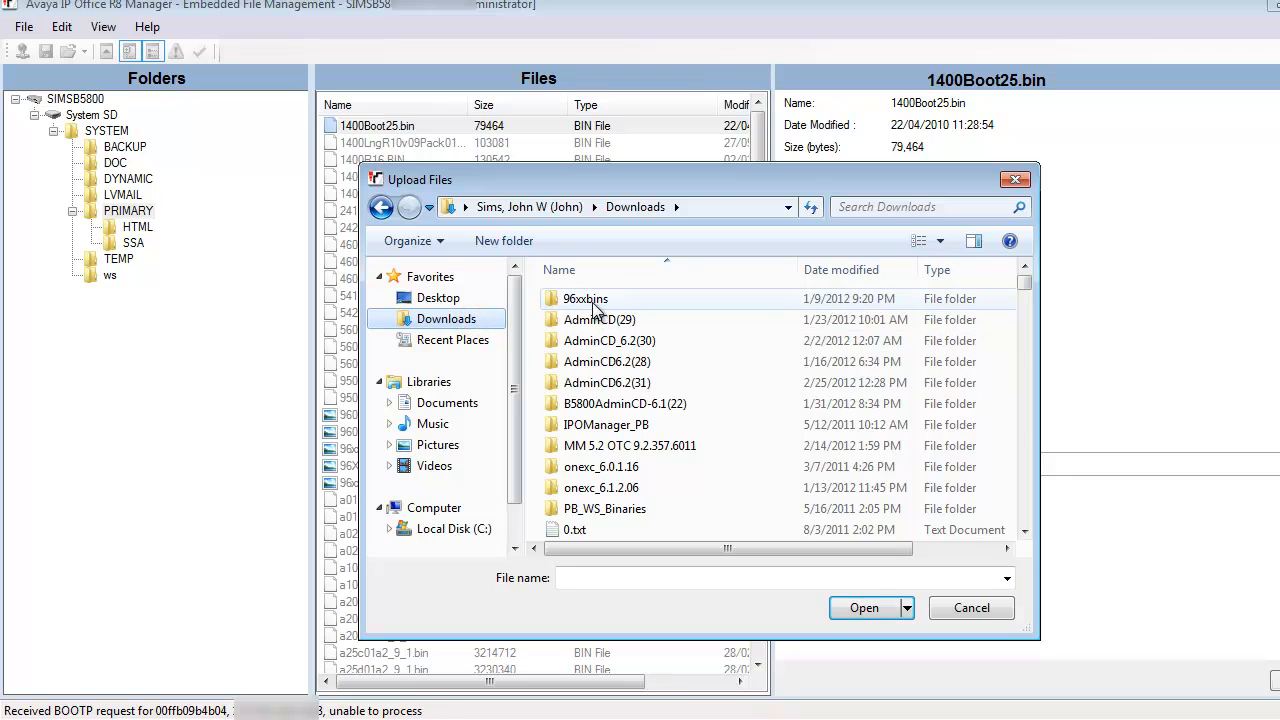
left_click(863, 608)
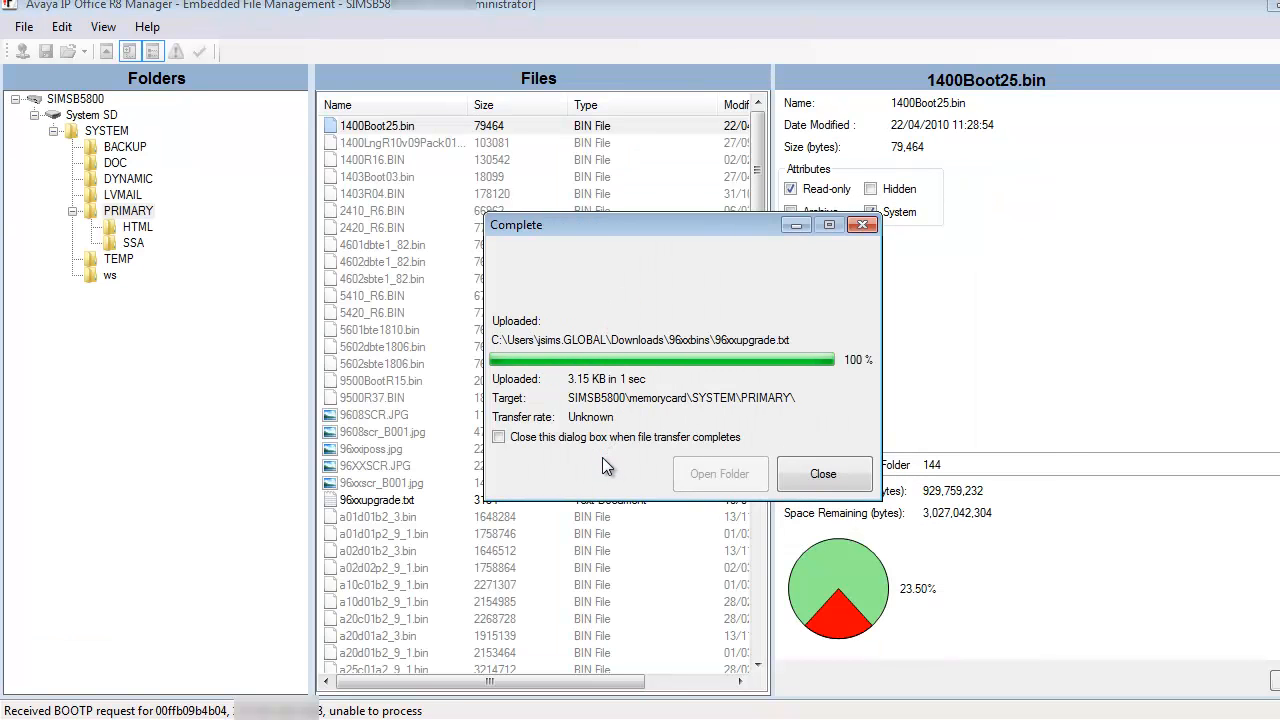
mouse_move(802, 458)
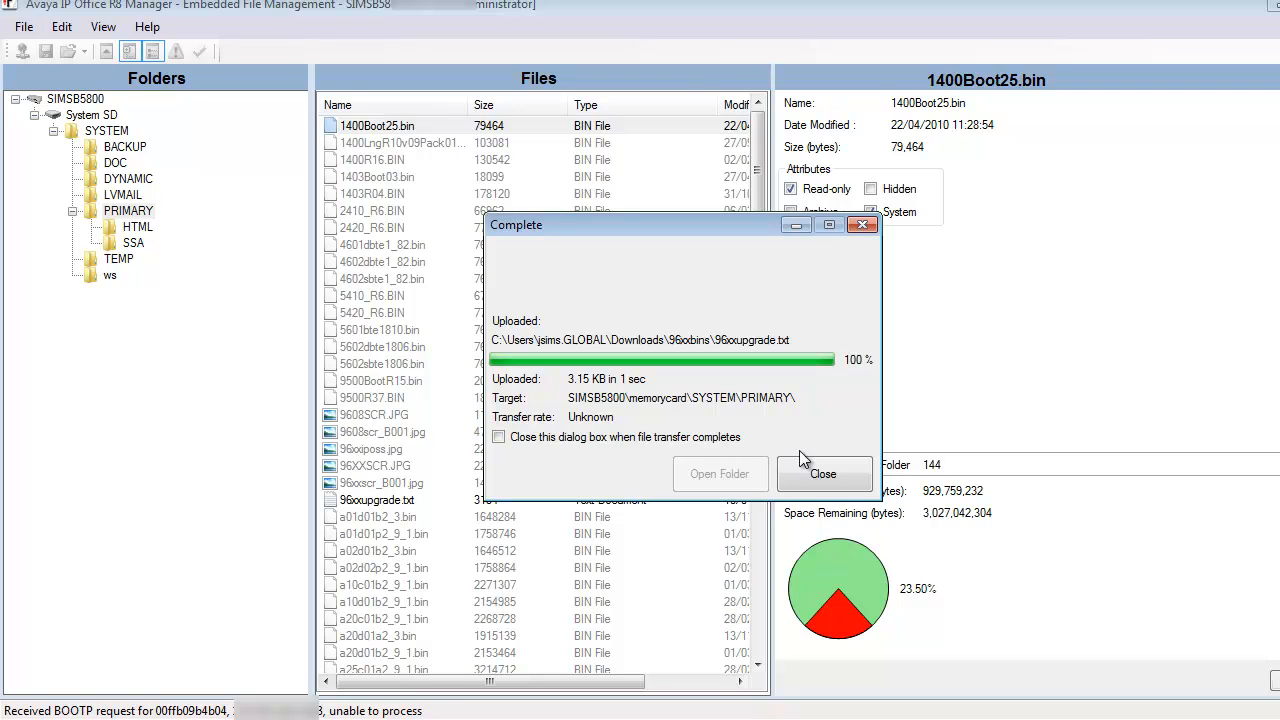
- Upload SIP96xx_2_6_6_0.bin from Downloads\96xxbins to the PRIMARY folder
left_click(822, 473)
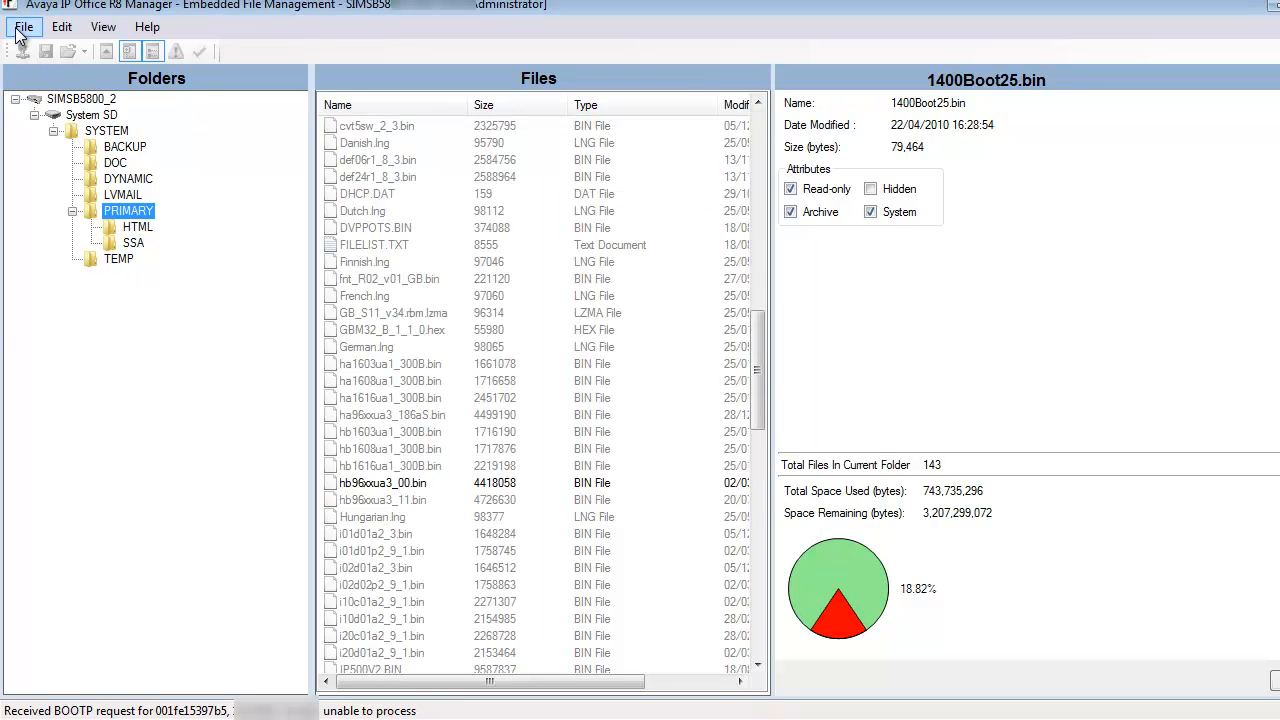
left_click(24, 27)
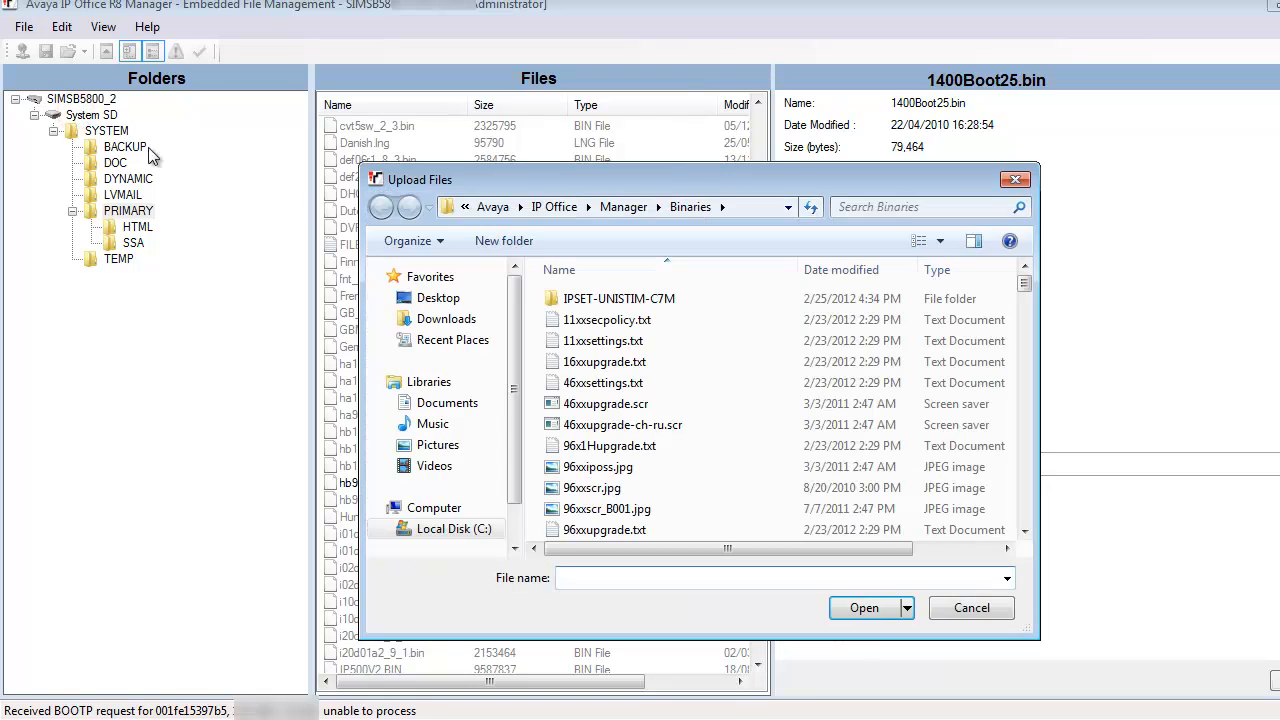
left_click(445, 318)
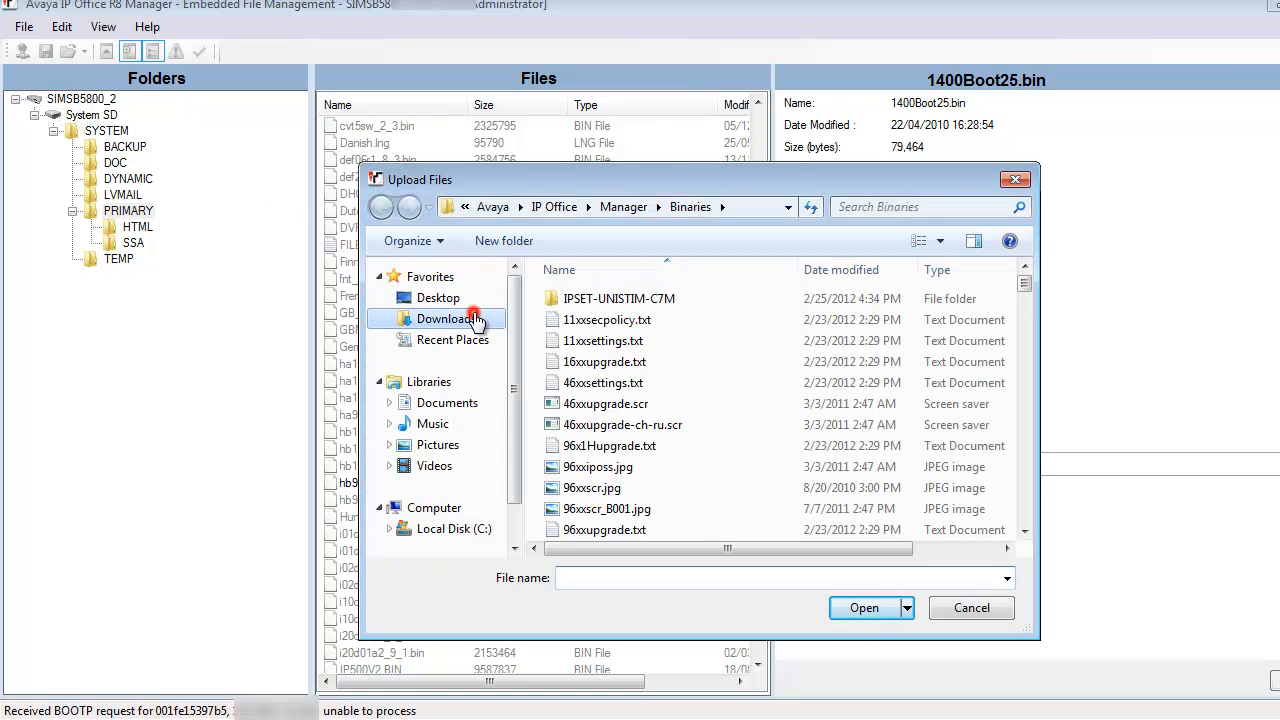
double_click(446, 318)
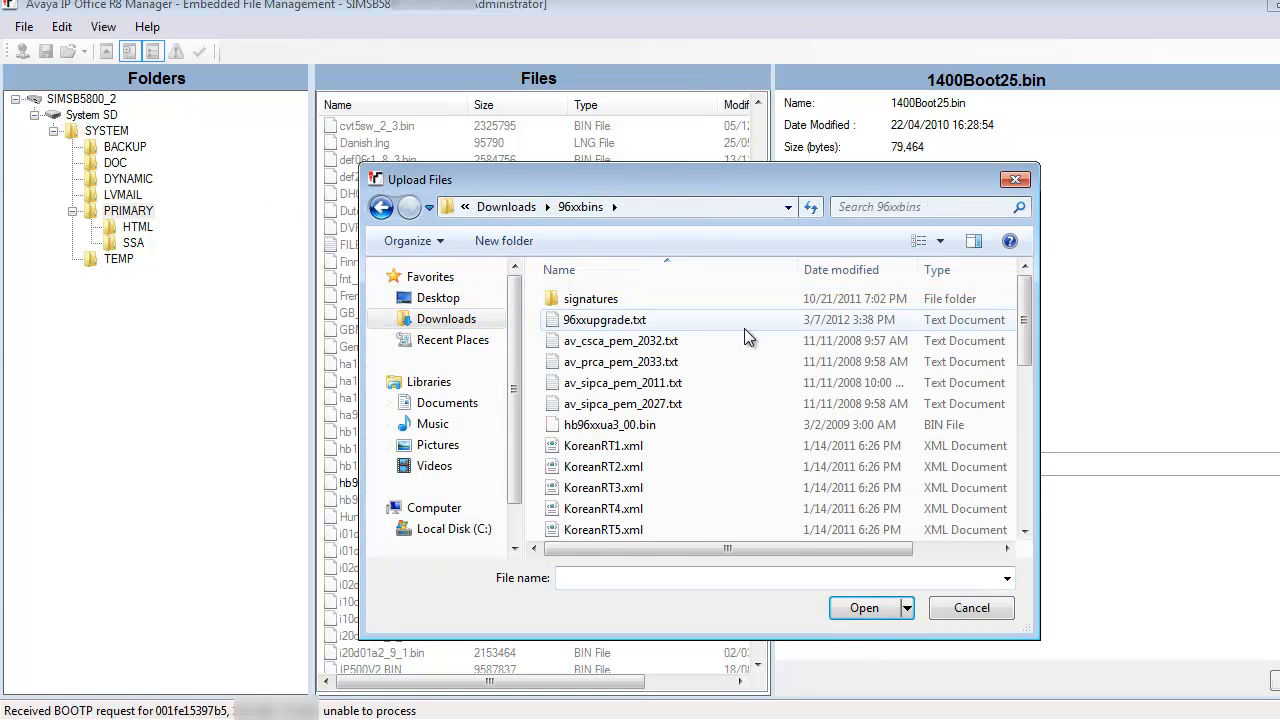
left_click(614, 528)
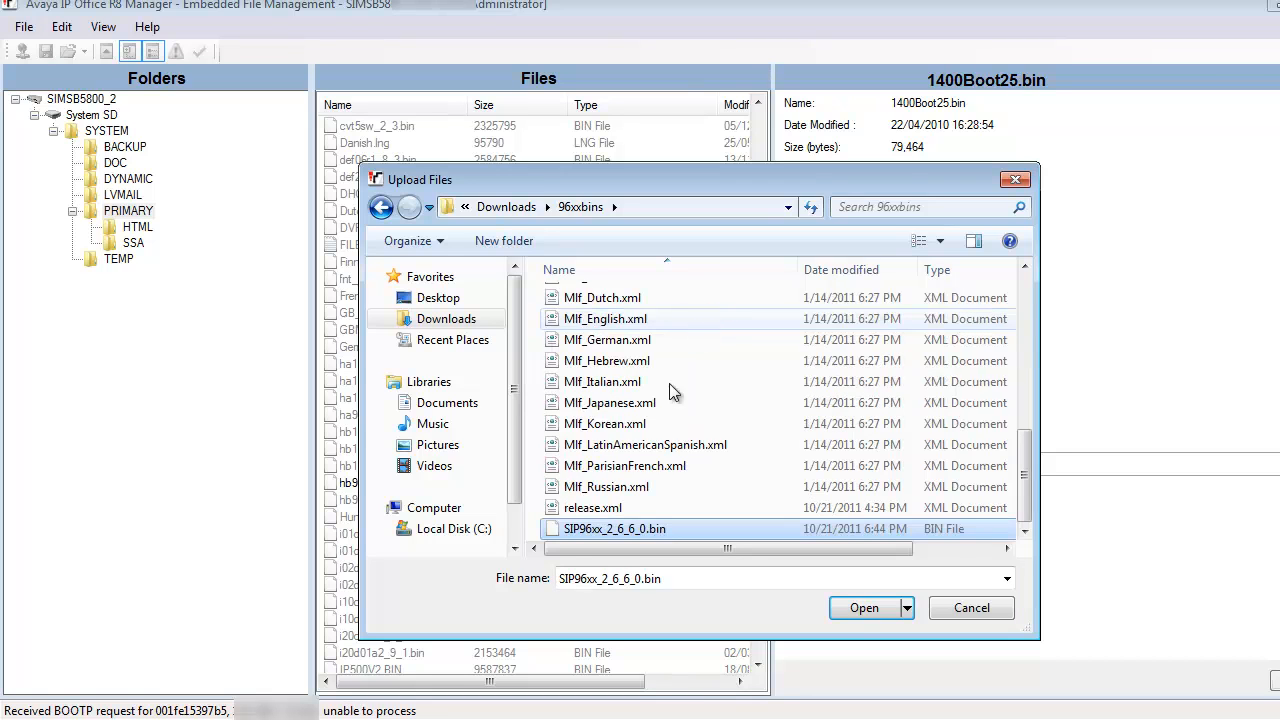
left_click(864, 607)
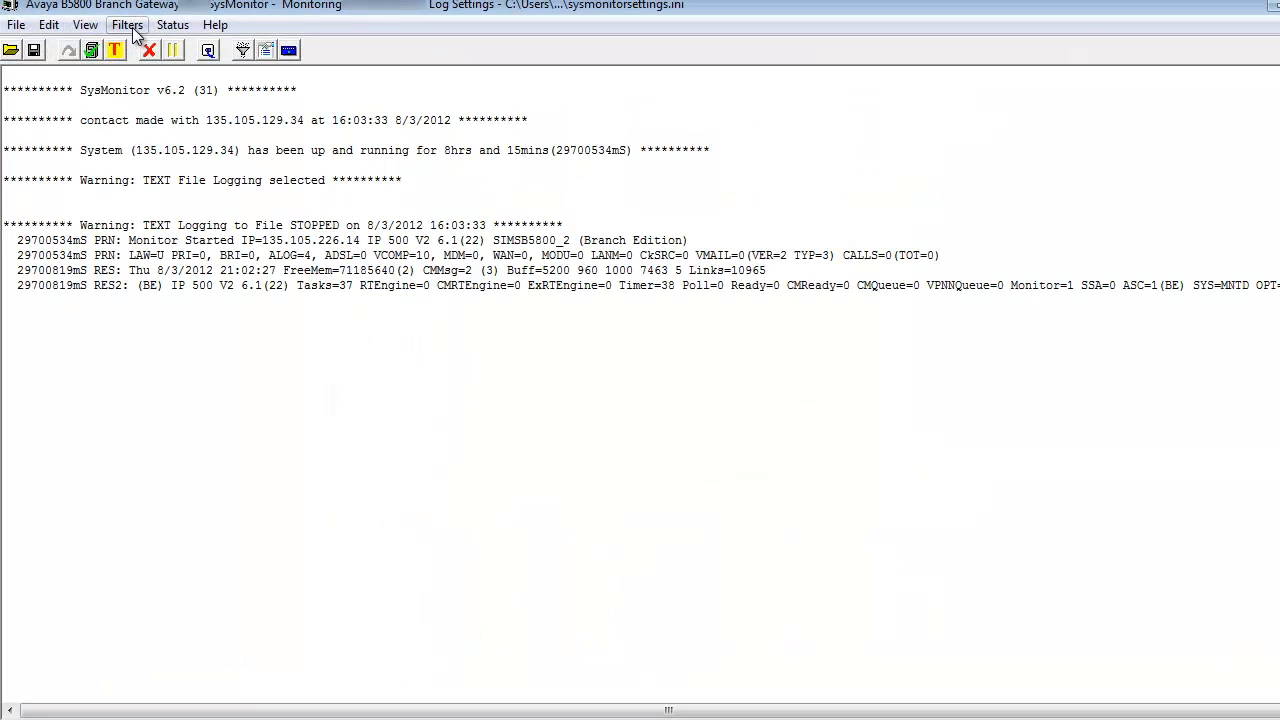
- Tick HTTP in SysMonitor's Trace Options Services settings and confirm
left_click(127, 24)
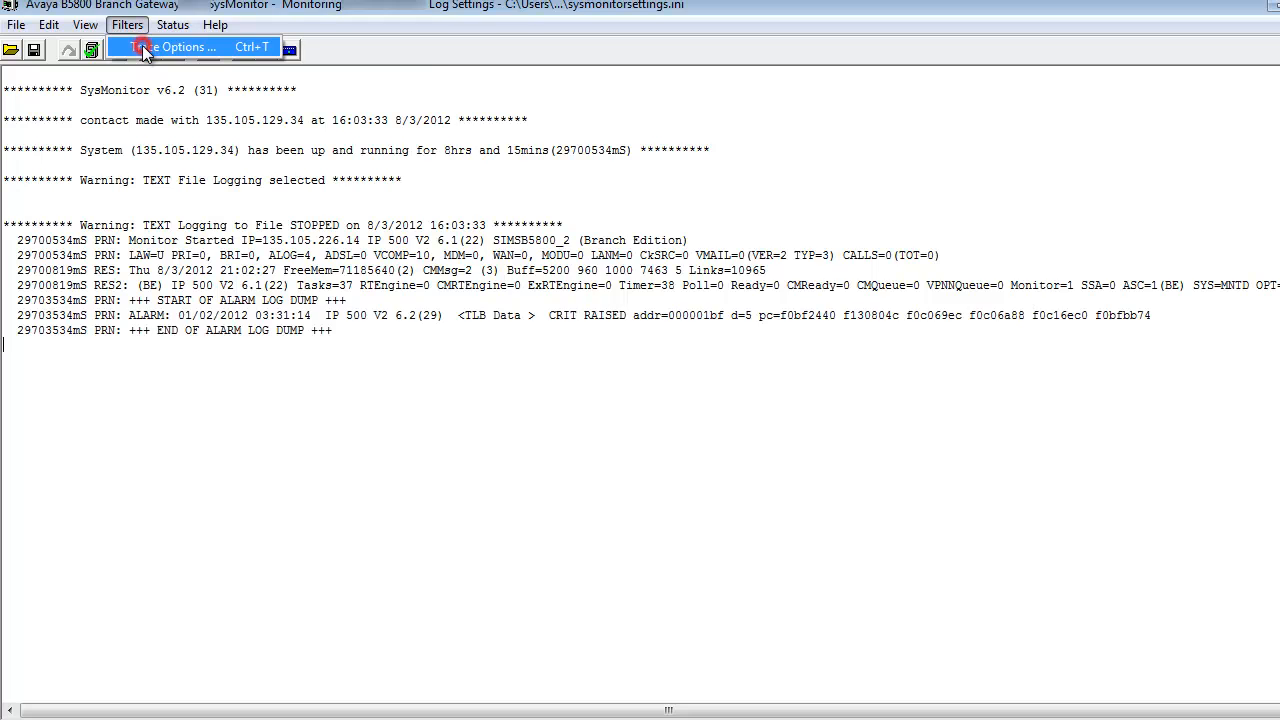
left_click(180, 47)
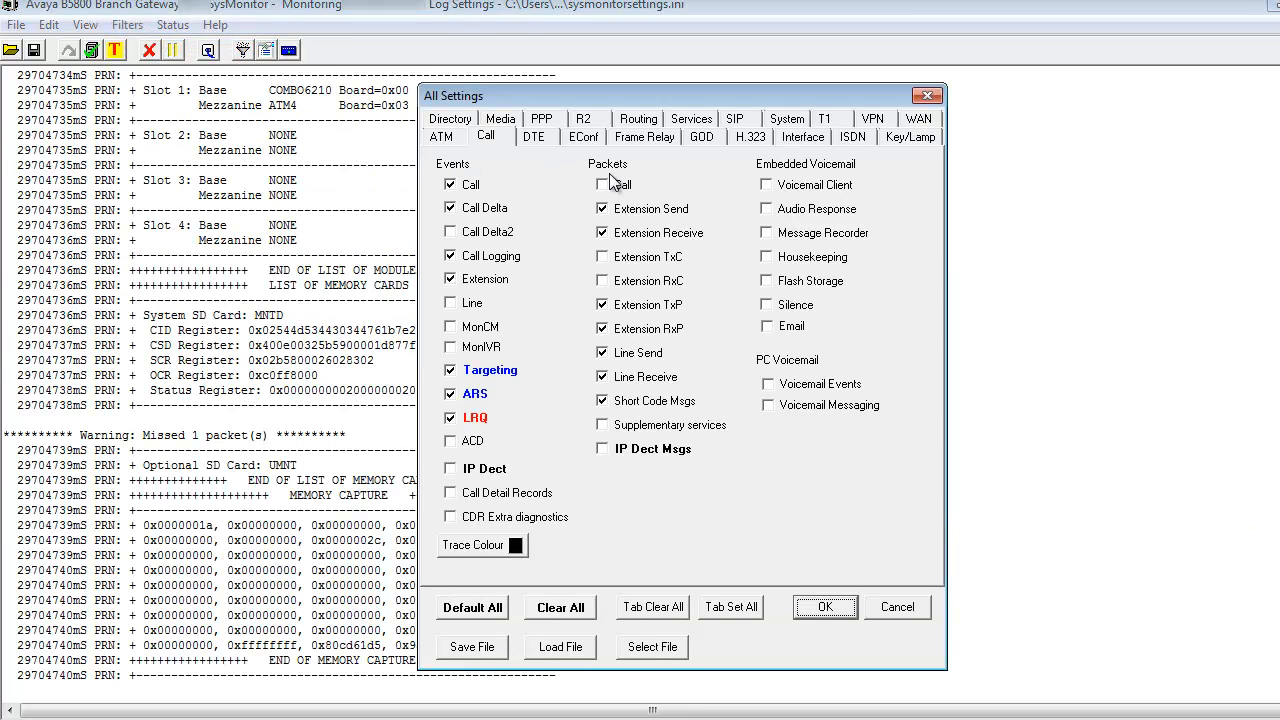
left_click(602, 184)
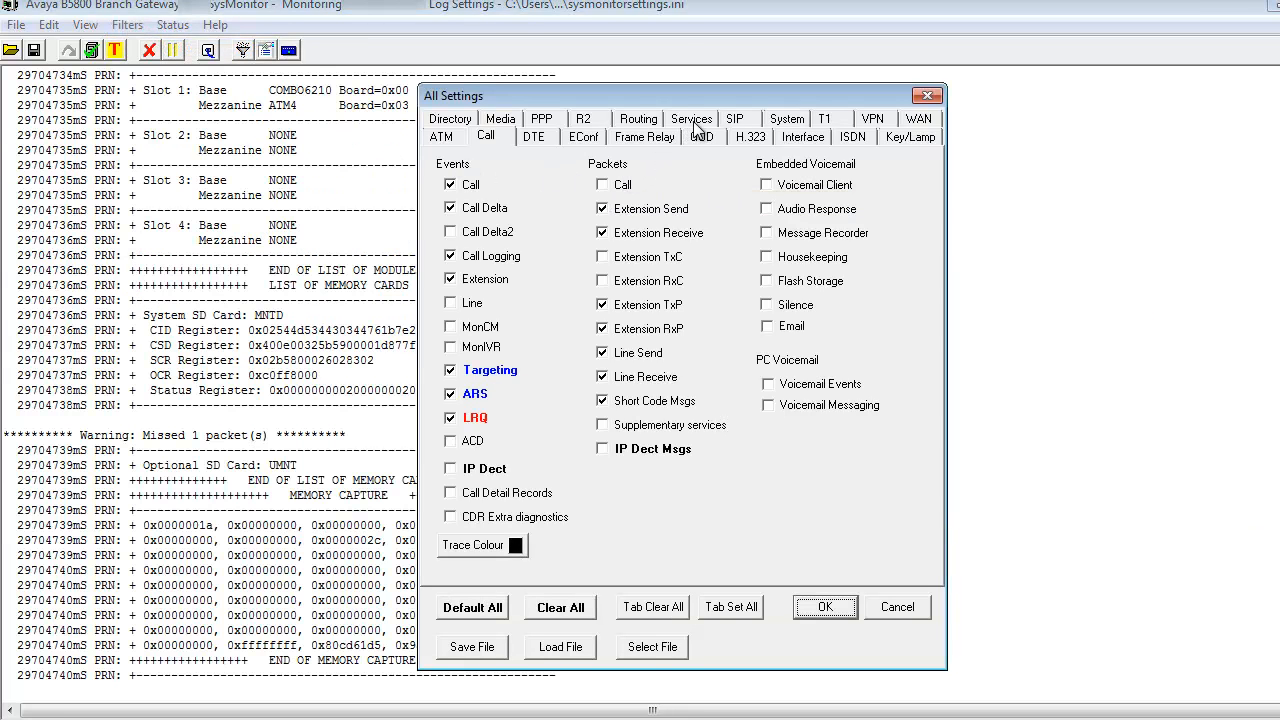
left_click(692, 118)
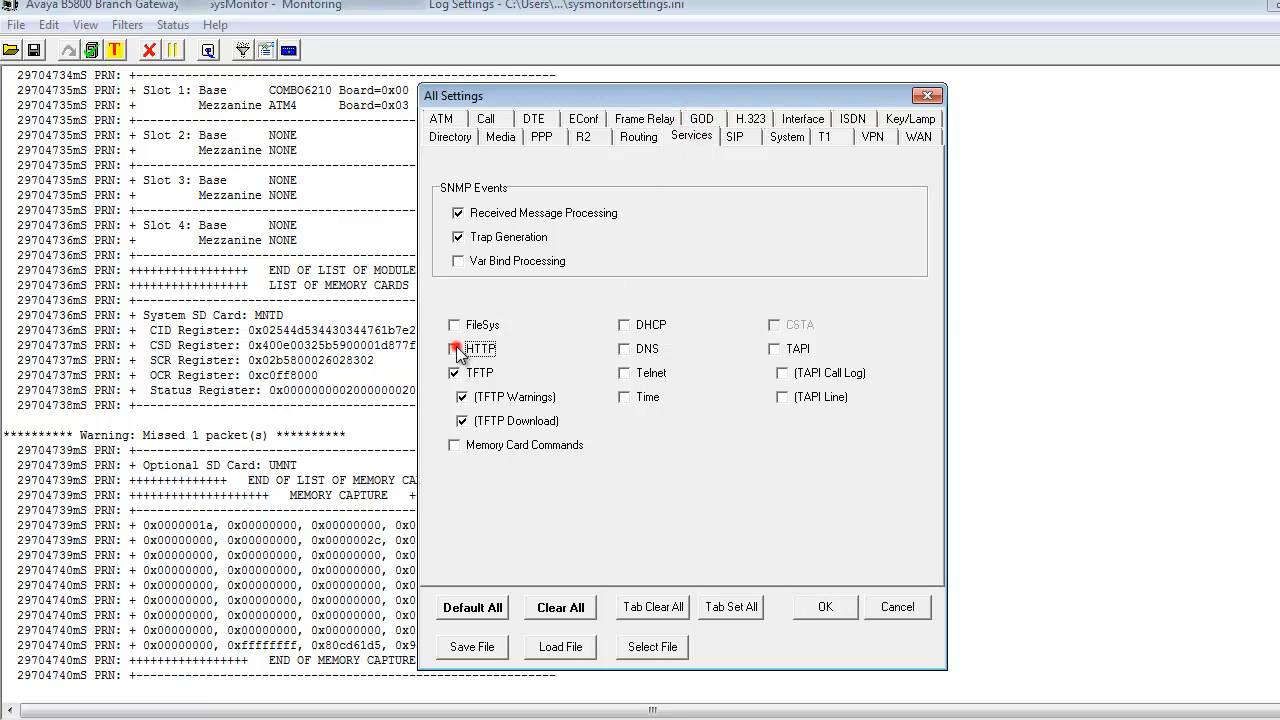
left_click(455, 348)
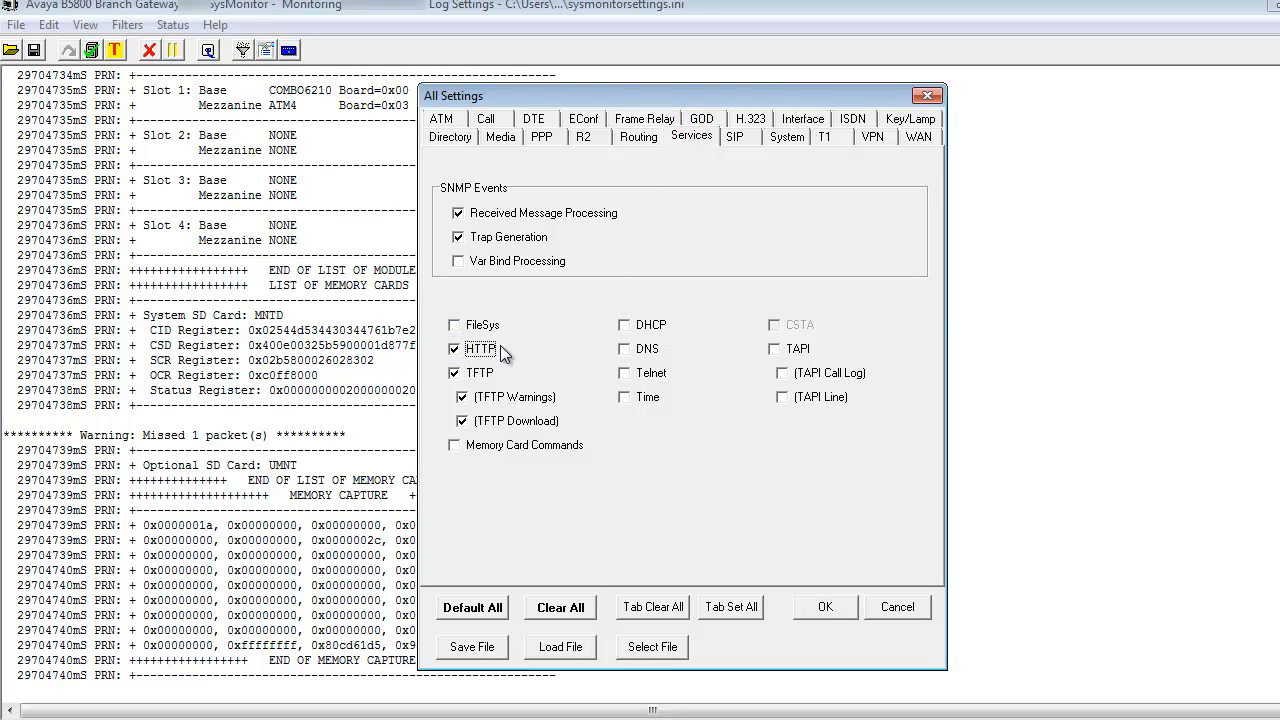
mouse_move(585, 425)
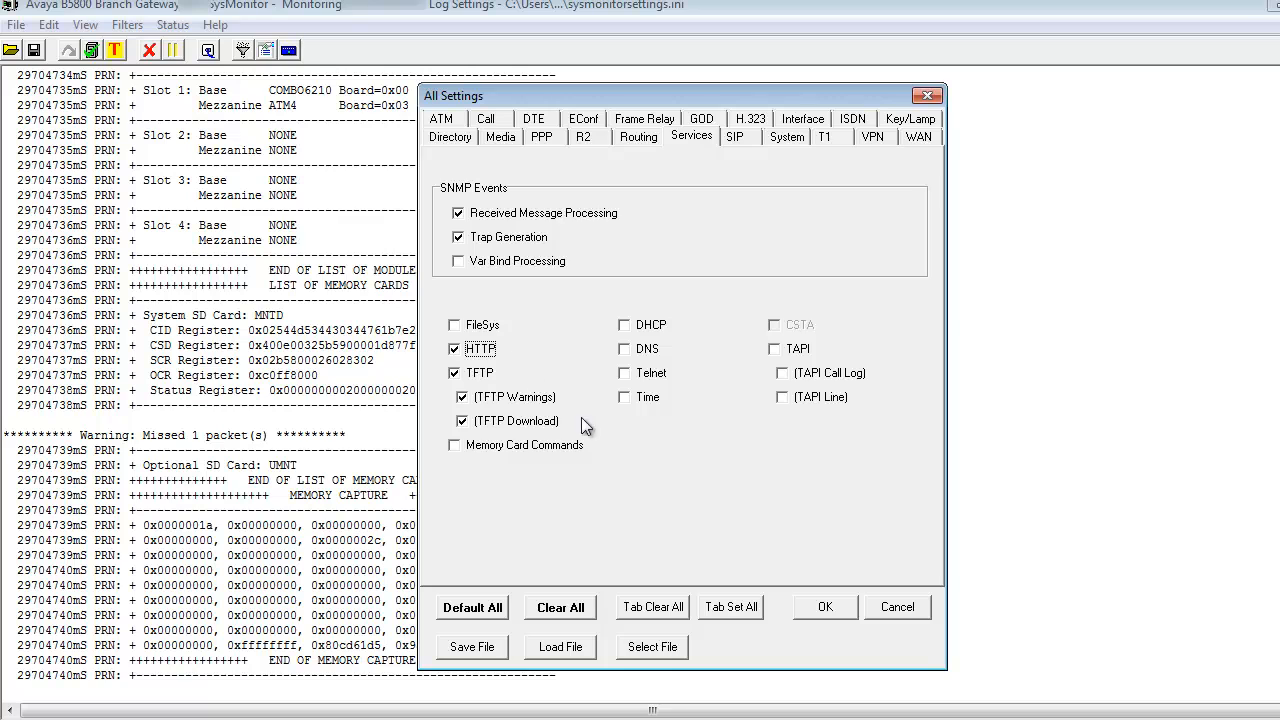
mouse_move(785, 583)
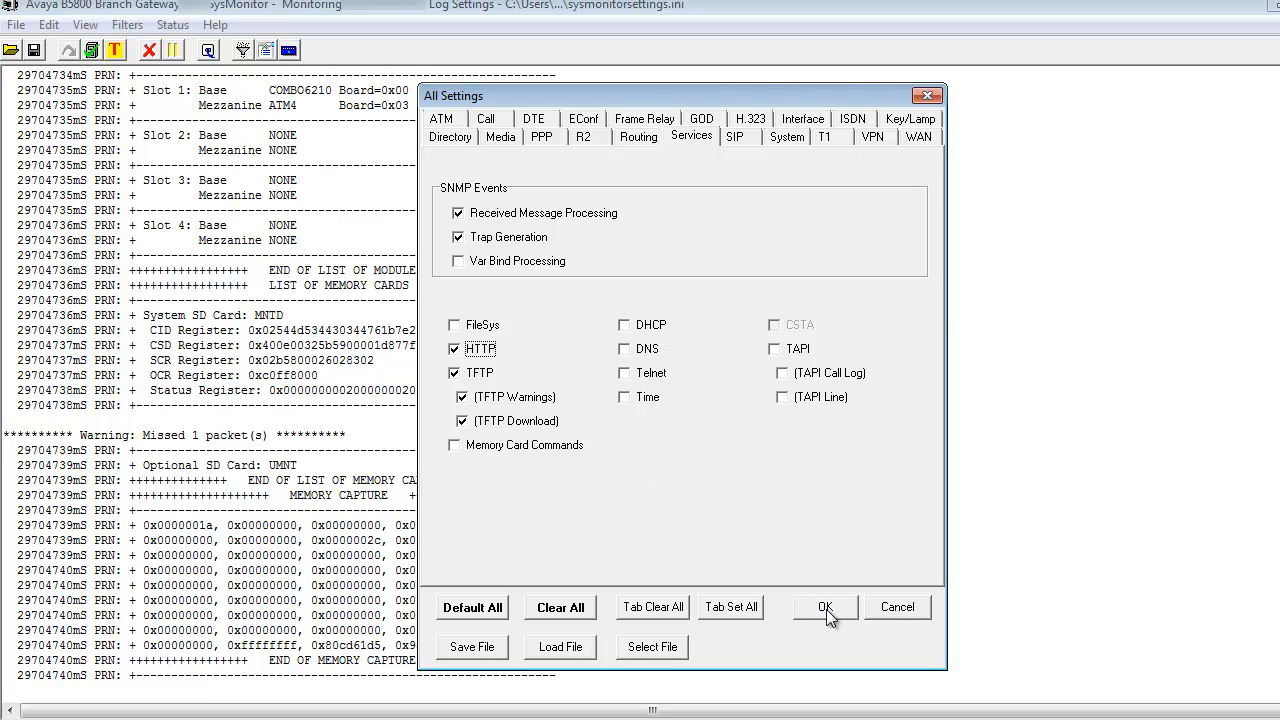
left_click(824, 607)
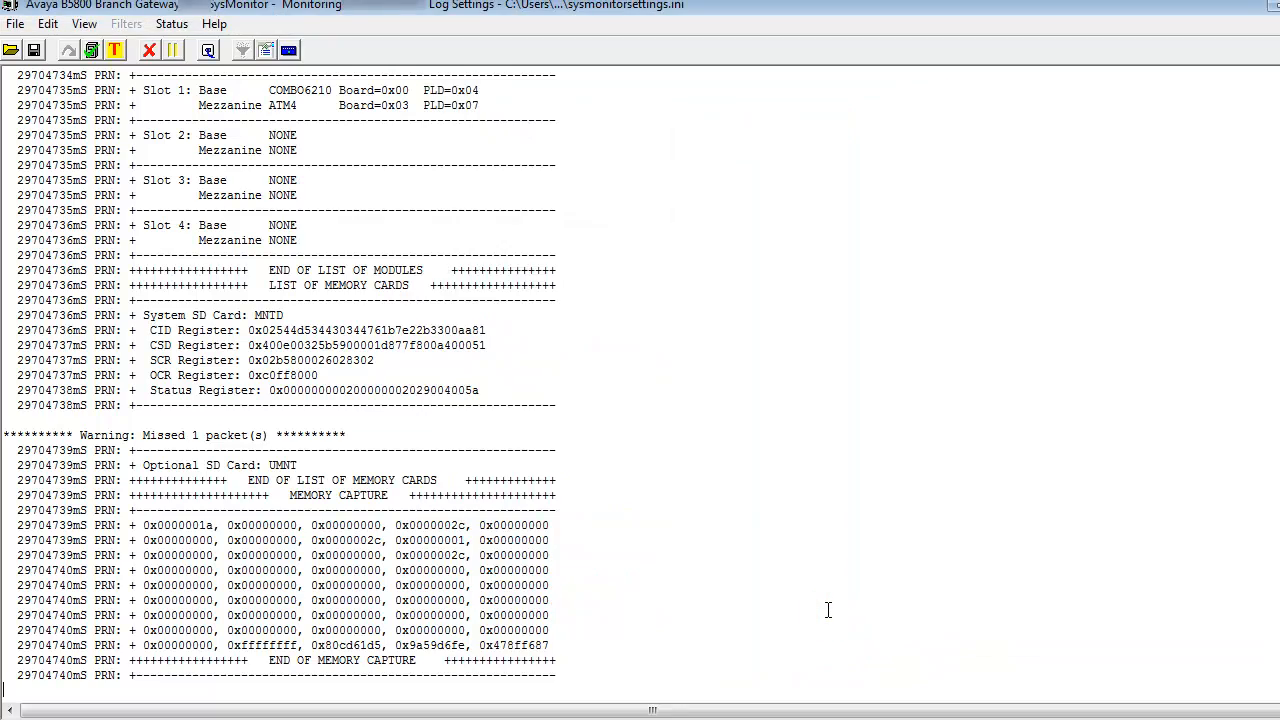